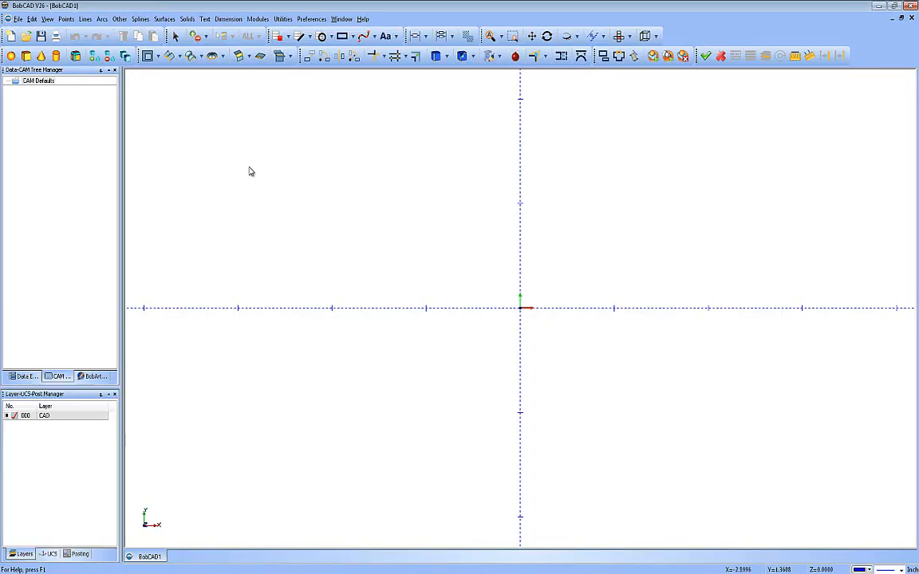
{"action": "mouse_move", "coordinate": [287, 228]}
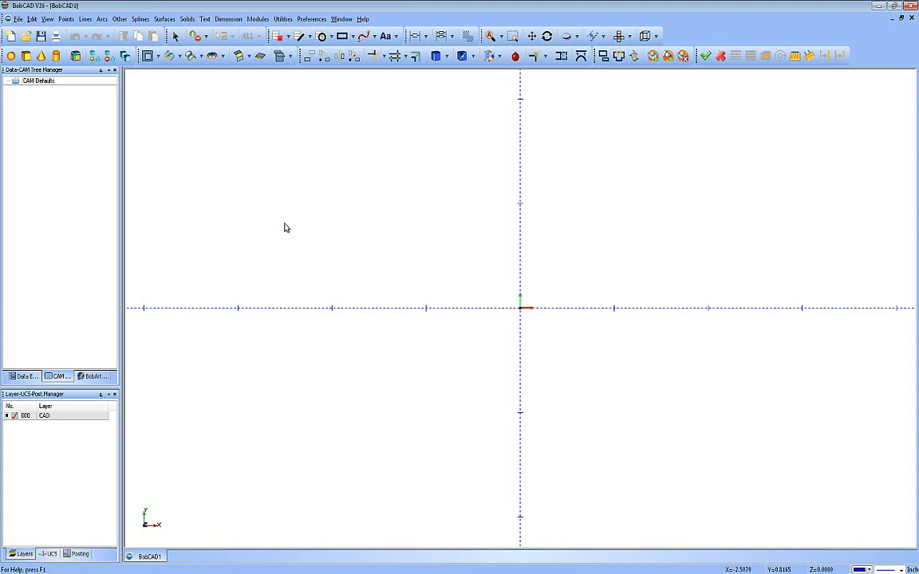
{"action": "mouse_move", "coordinate": [351, 243]}
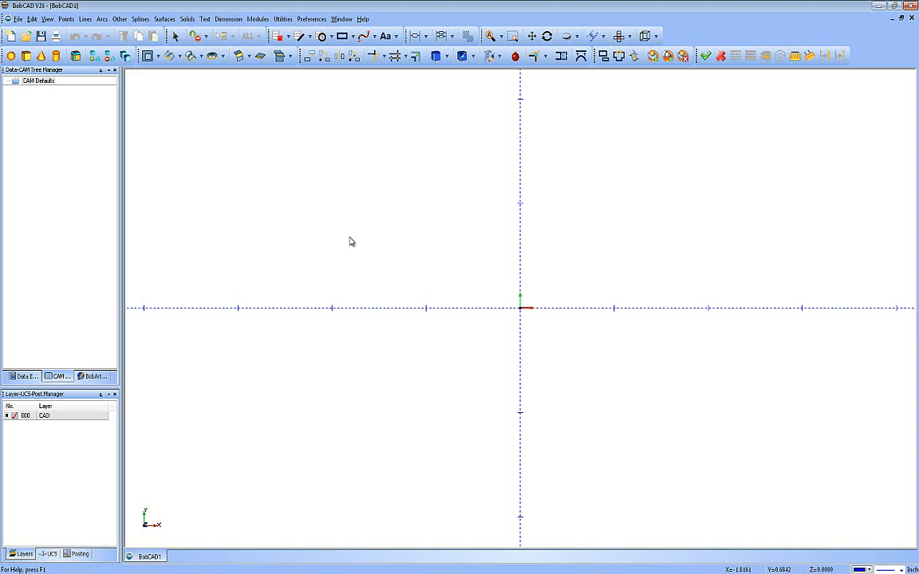
{"action": "mouse_move", "coordinate": [356, 239]}
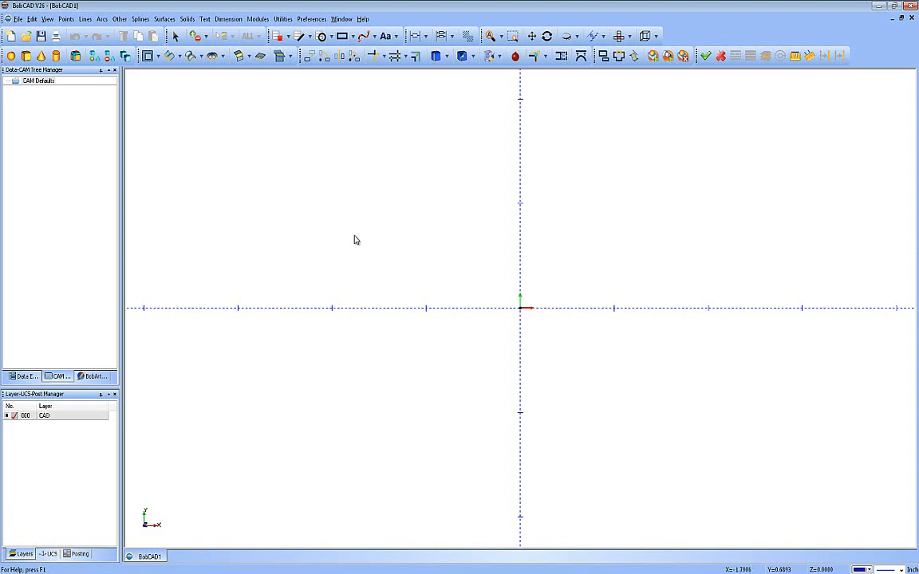
{"action": "mouse_move", "coordinate": [291, 227]}
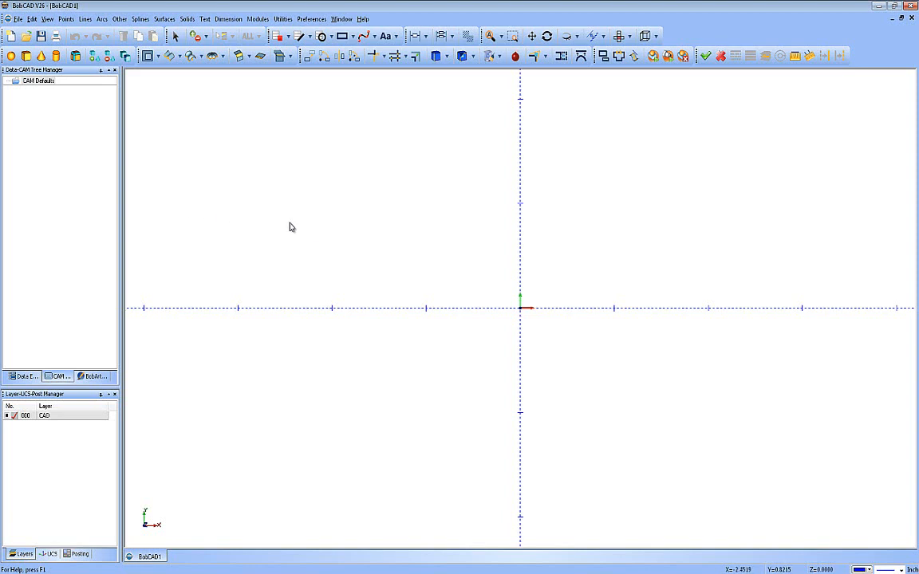
{"action": "mouse_move", "coordinate": [312, 223]}
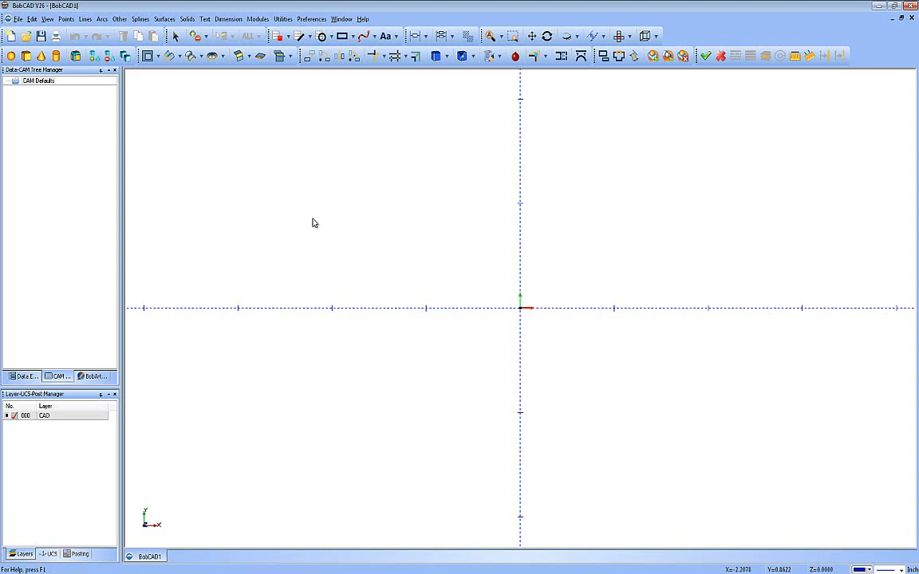
{"action": "mouse_move", "coordinate": [314, 234]}
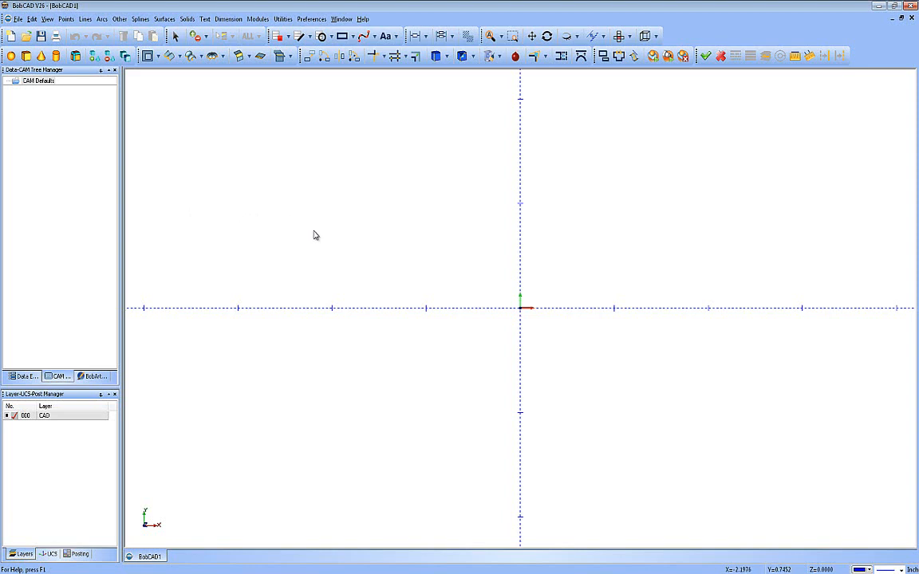
- Bring up Current Settings from the CAM Defaults entry to view machine parameters
{"action": "left_click", "coordinate": [38, 79]}
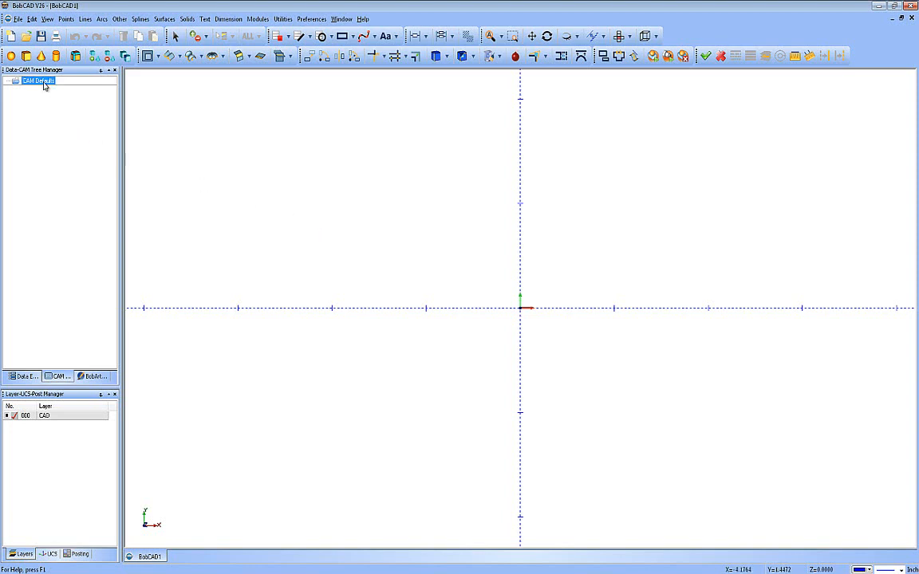
{"action": "right_click", "coordinate": [38, 80]}
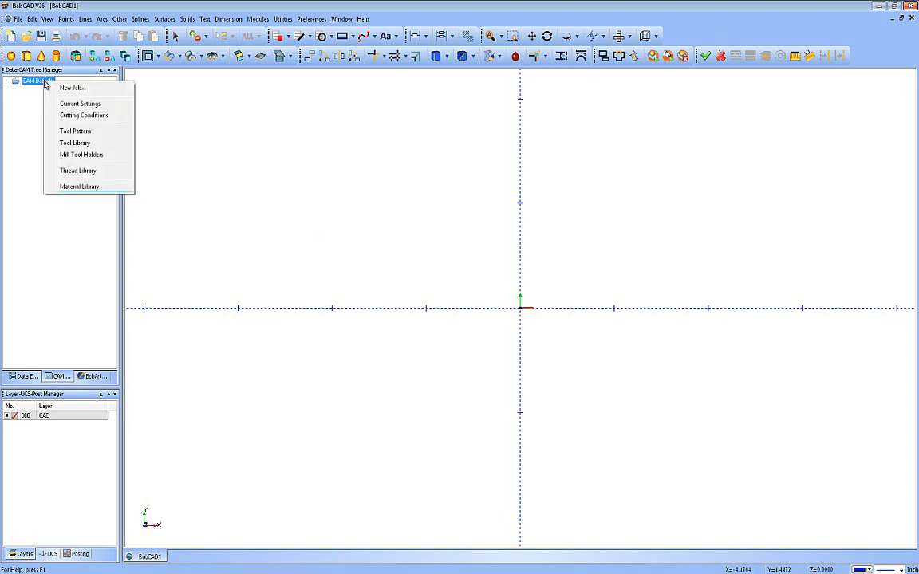
{"action": "mouse_move", "coordinate": [83, 115]}
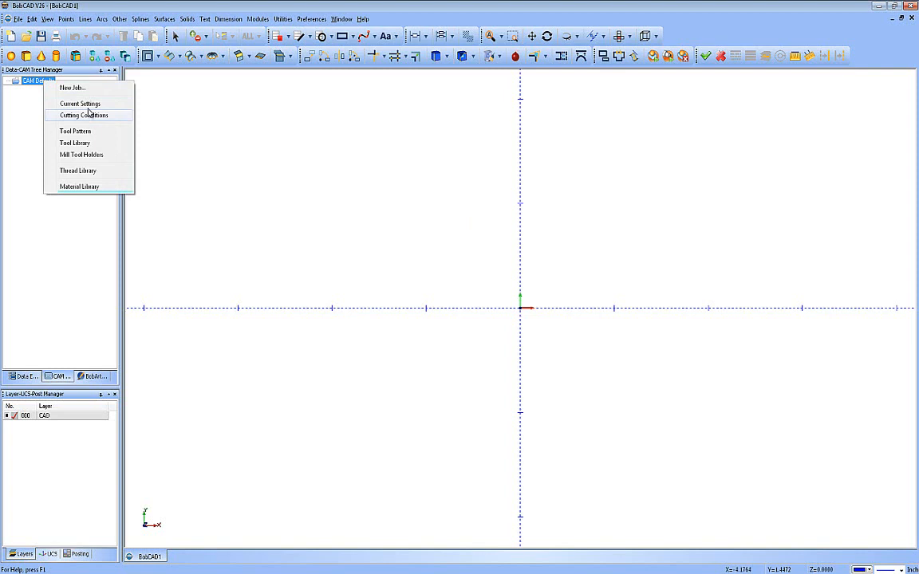
{"action": "left_click", "coordinate": [79, 104]}
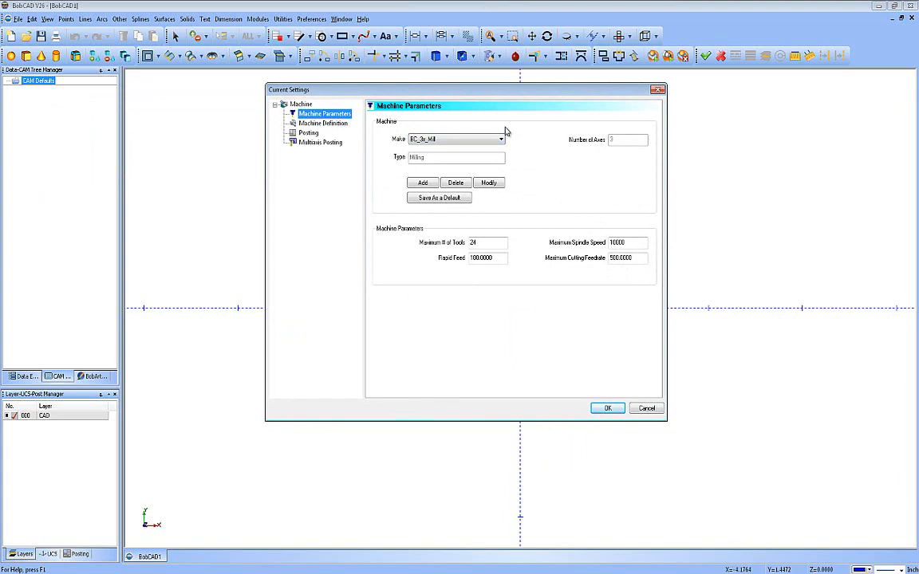
- Browse the Machine Name list and keep BC_3x_Mill as the selected machine
{"action": "left_click", "coordinate": [501, 138]}
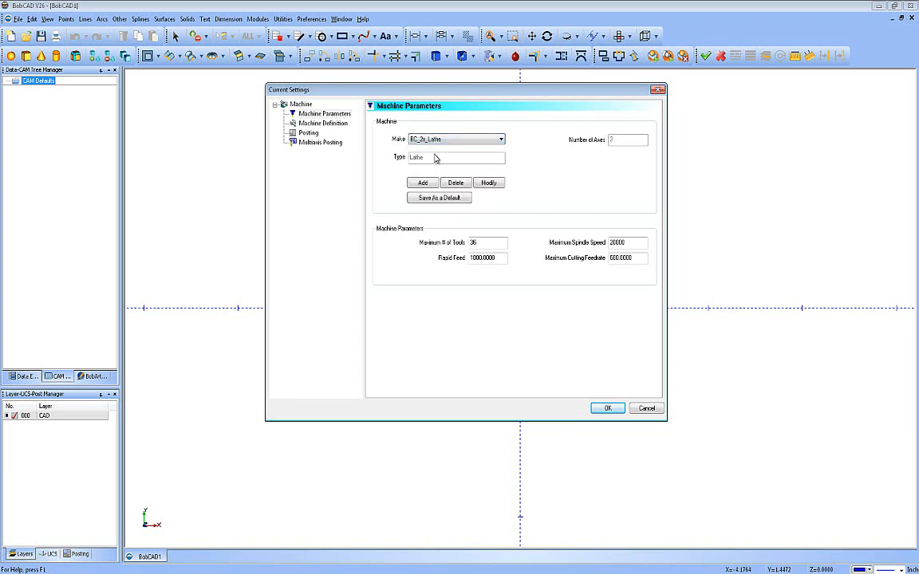
{"action": "left_click", "coordinate": [501, 139]}
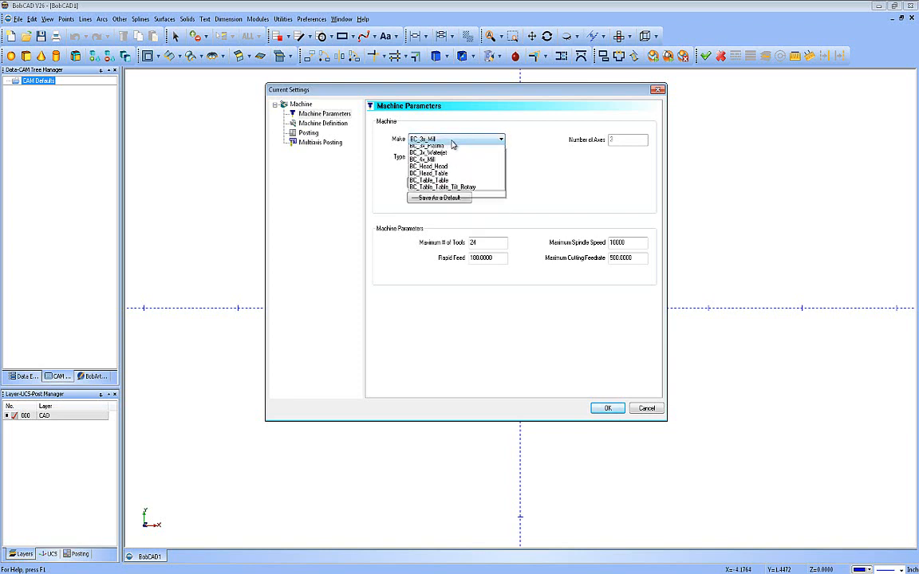
{"action": "left_click", "coordinate": [428, 169]}
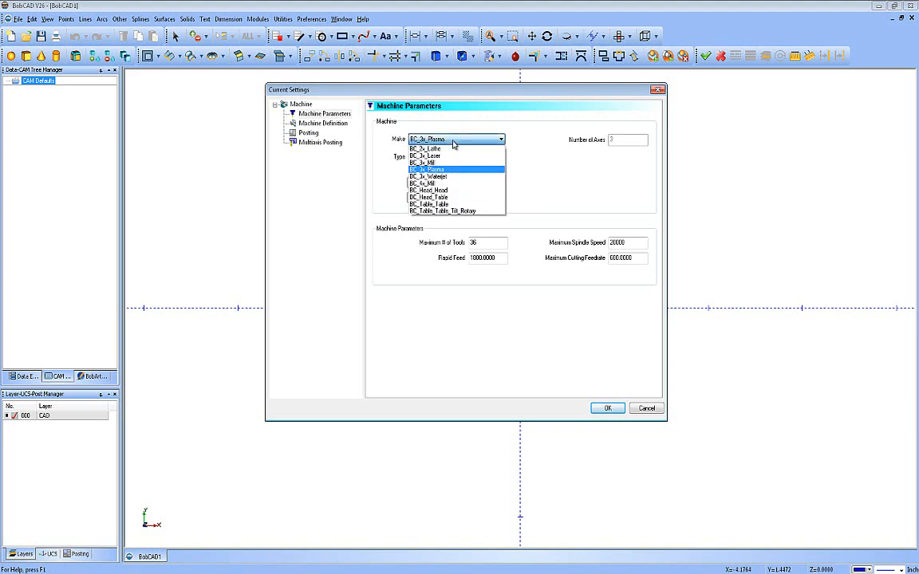
{"action": "left_click", "coordinate": [421, 162]}
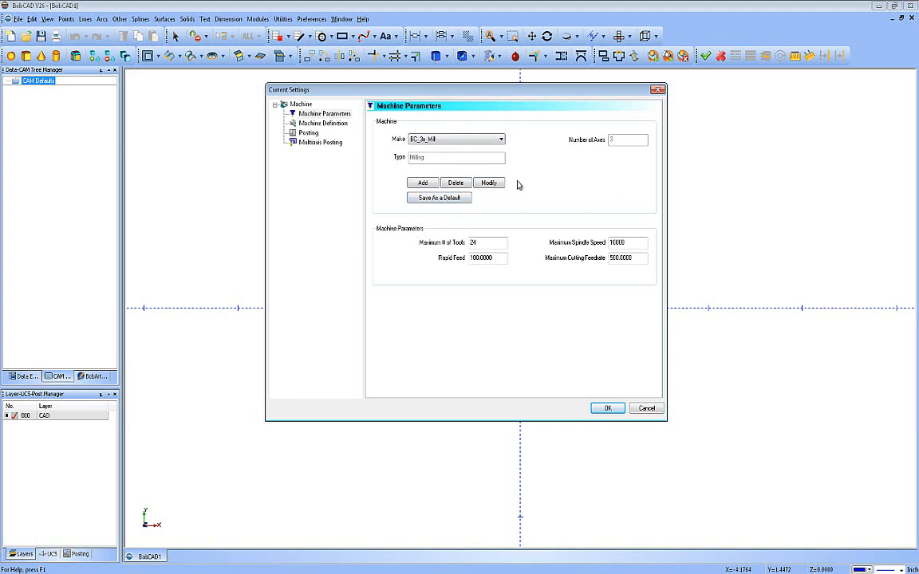
{"action": "mouse_move", "coordinate": [546, 185]}
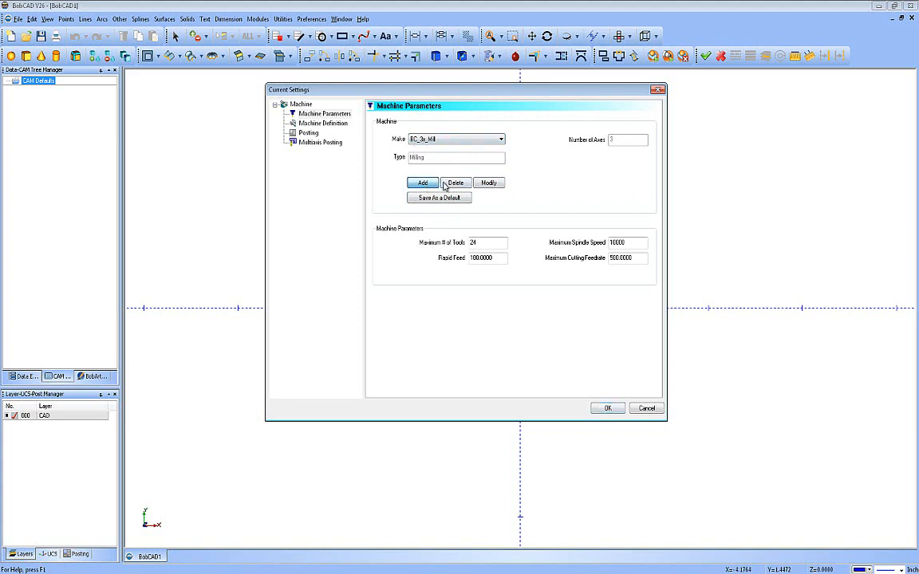
- Add a new machine named NEW_BOBCAD_MILL with Milling as its type
{"action": "left_click", "coordinate": [421, 182]}
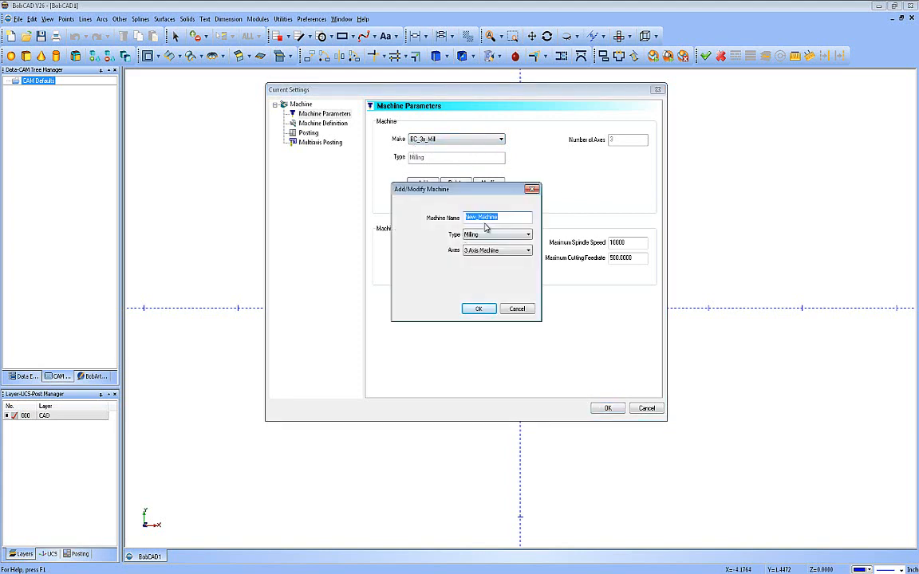
{"action": "type", "text": "NEW_BOBCAD_MILL"}
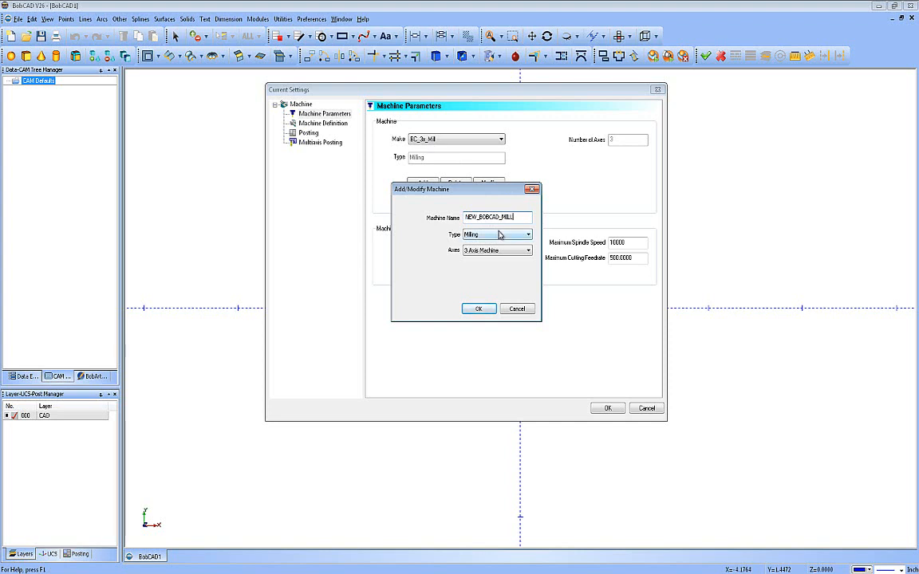
{"action": "left_click", "coordinate": [527, 233]}
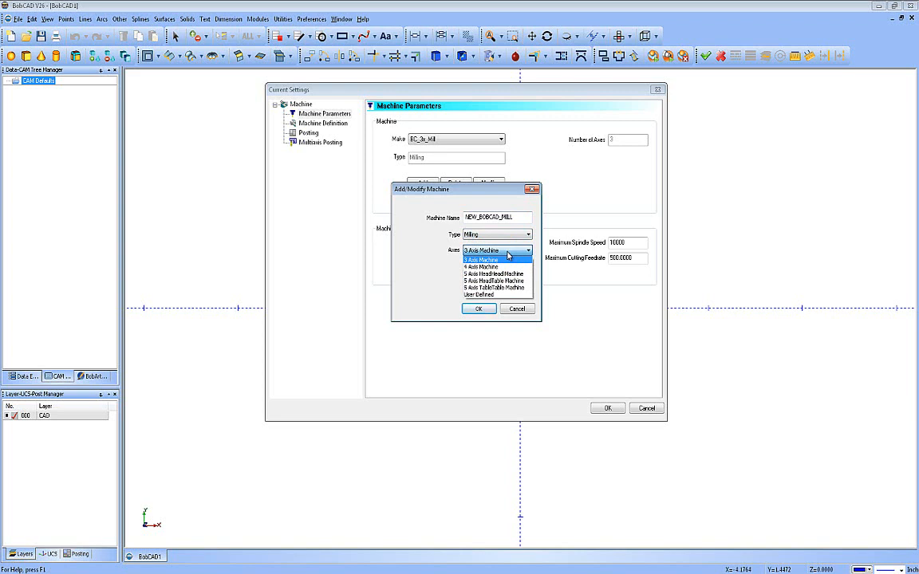
- Keep 3 Axis Machine as the axis configuration for the new mill
{"action": "left_click", "coordinate": [482, 259]}
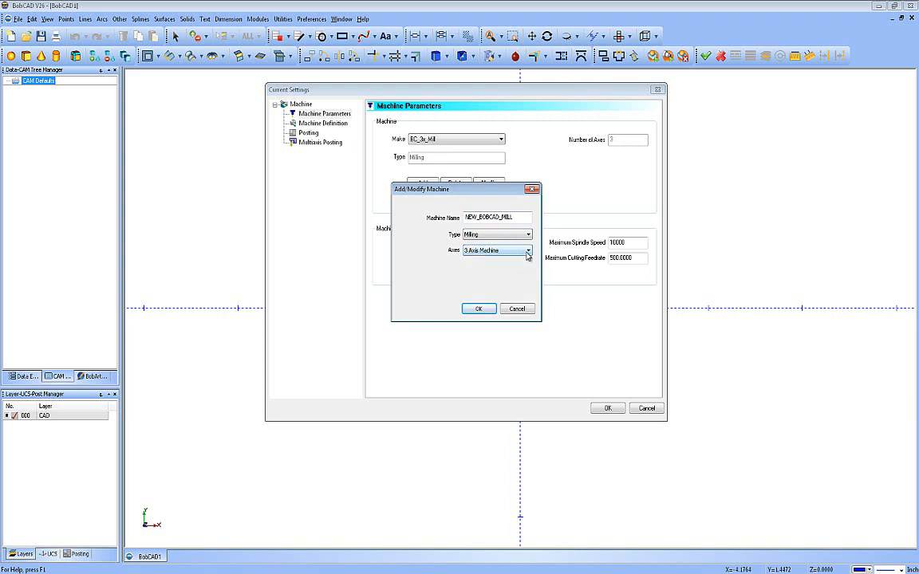
{"action": "left_click", "coordinate": [526, 251]}
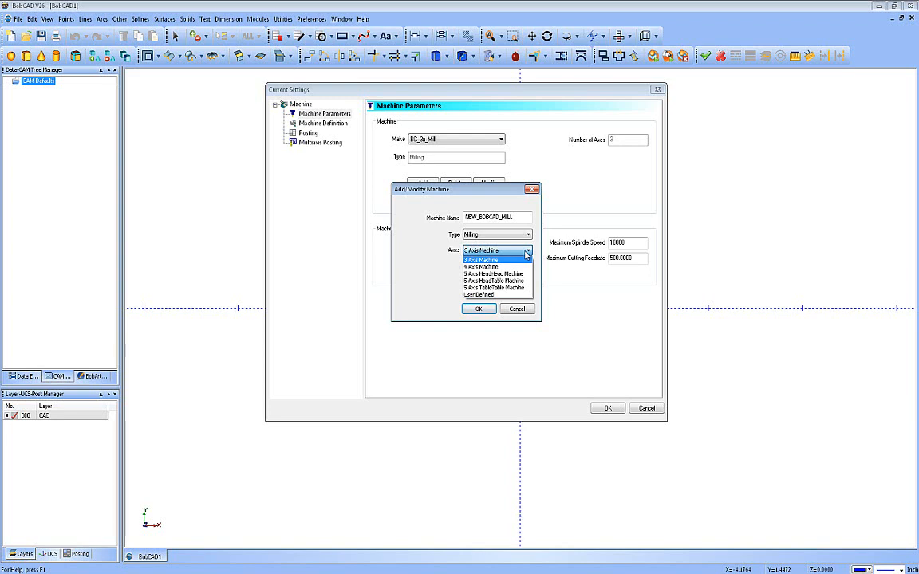
{"action": "left_click", "coordinate": [482, 251]}
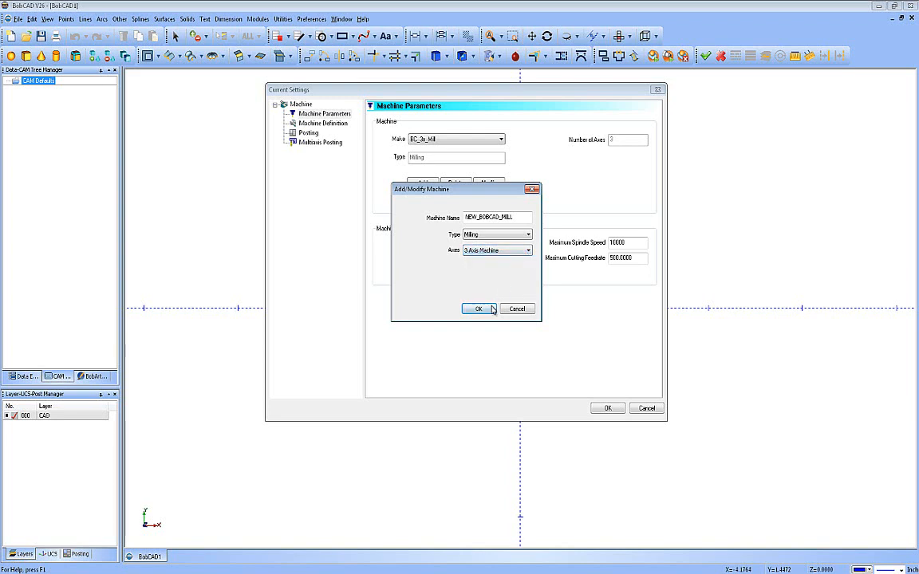
- Confirm the new machine and enter 500 rapid feed and 250.0 maximum cutting feedrate
{"action": "left_click", "coordinate": [478, 310]}
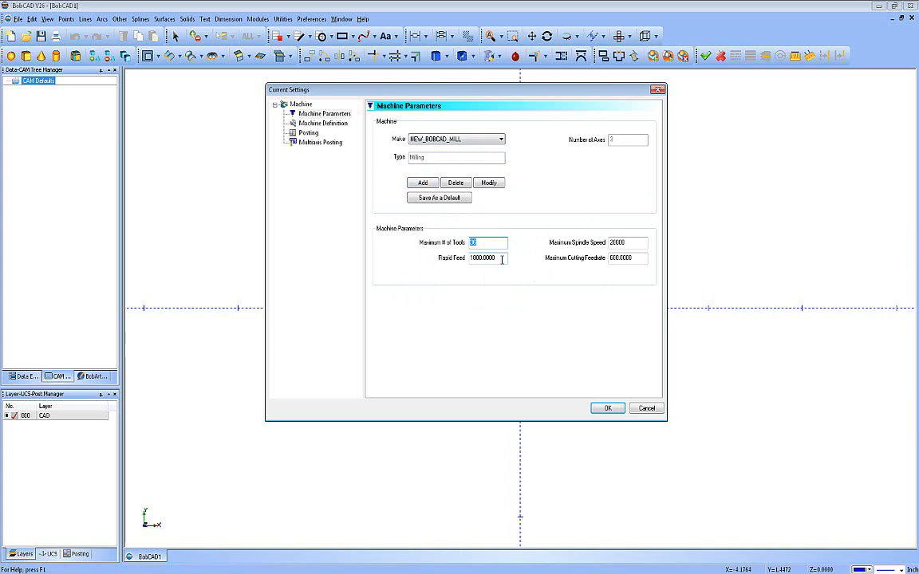
{"action": "left_click", "coordinate": [482, 258]}
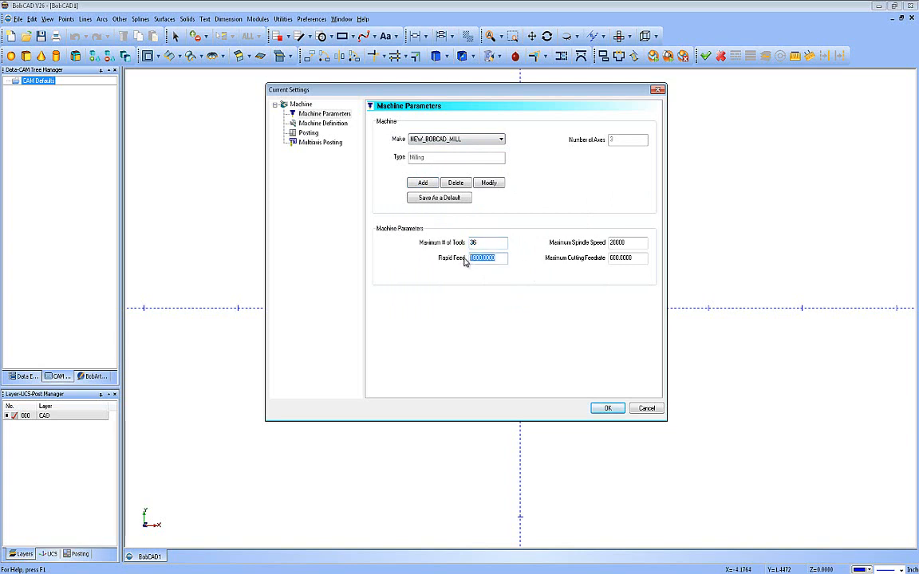
{"action": "type", "text": "500"}
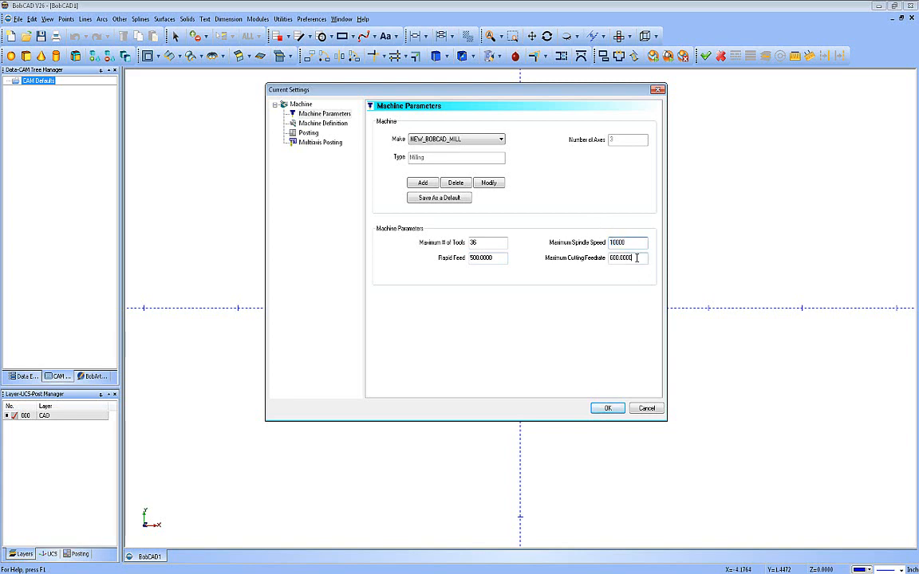
{"action": "type", "text": "250.0"}
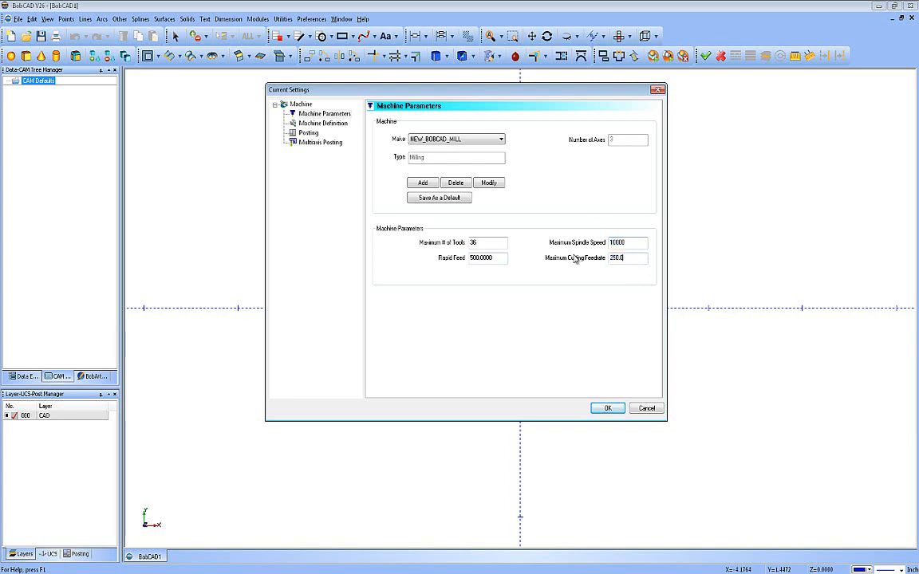
{"action": "left_click", "coordinate": [322, 123]}
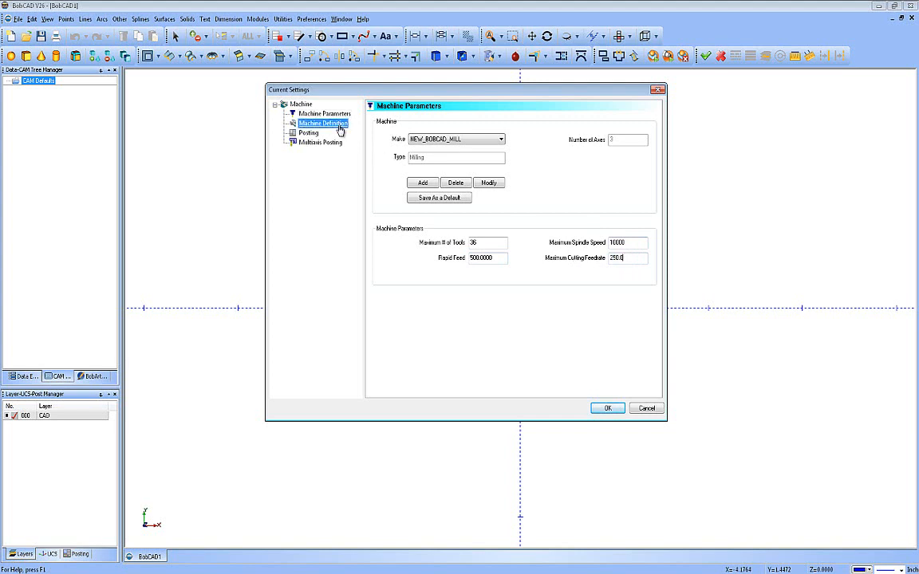
- Display the NEW_BOBCAD_MILL machine definition tree with its components
{"action": "left_click", "coordinate": [322, 123]}
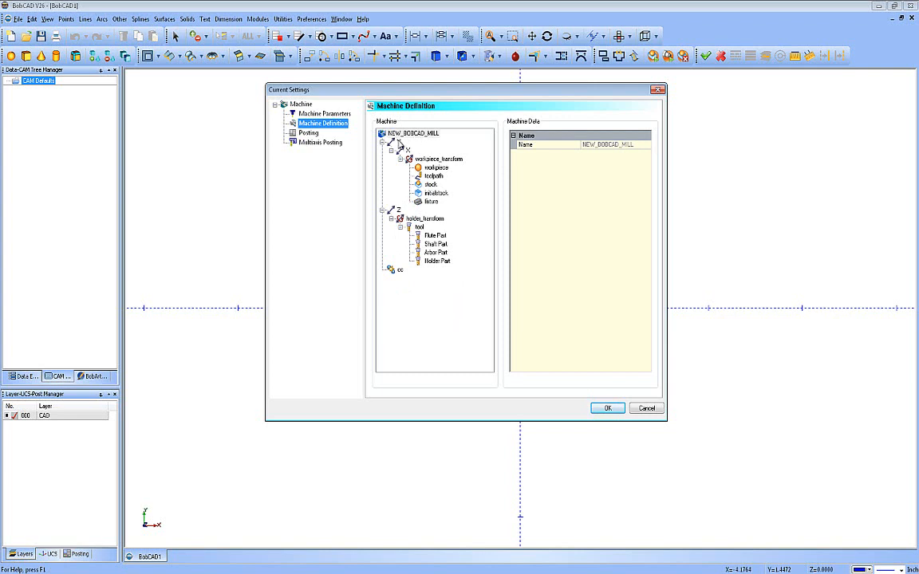
{"action": "mouse_move", "coordinate": [402, 147]}
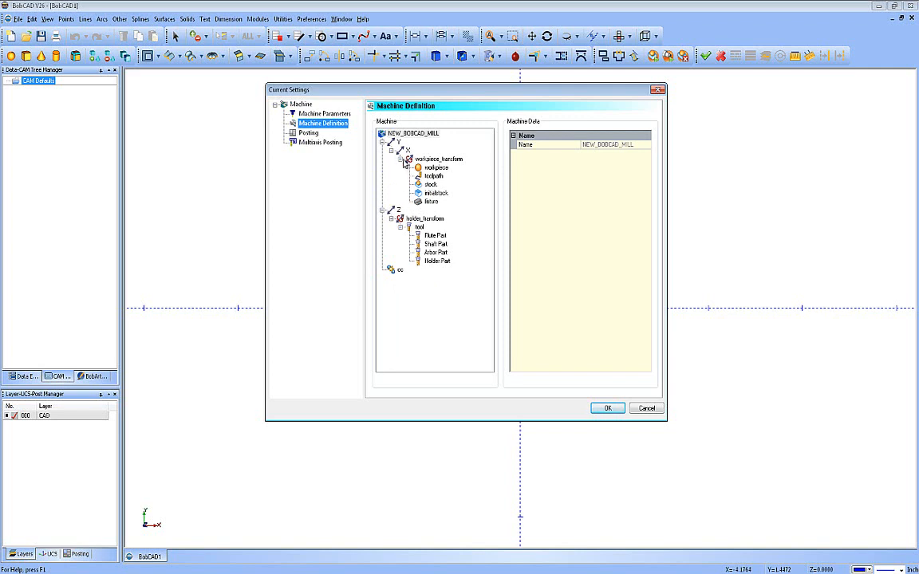
{"action": "mouse_move", "coordinate": [407, 156]}
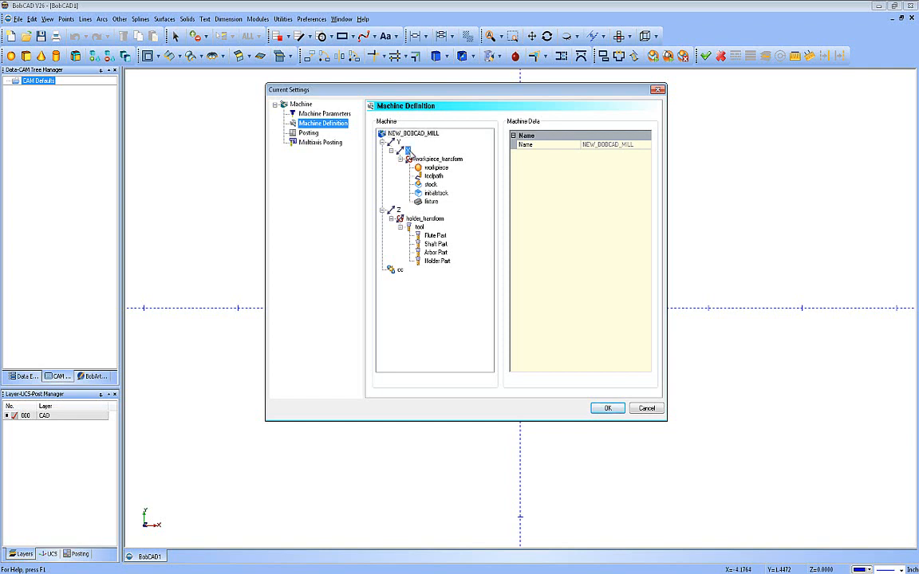
- Review the Y, X and Z axis machine data after checking the Add Transl. Axis options
{"action": "right_click", "coordinate": [431, 159]}
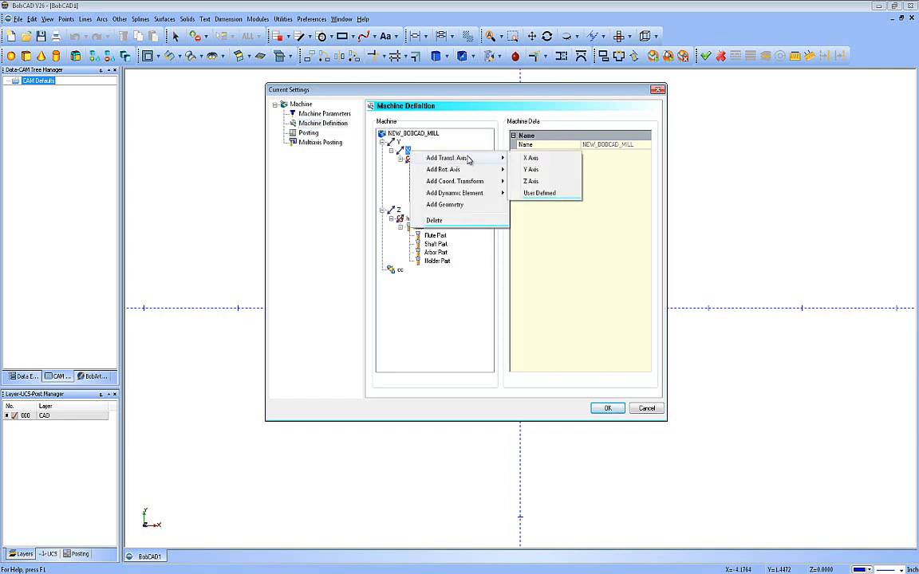
{"action": "mouse_move", "coordinate": [443, 170]}
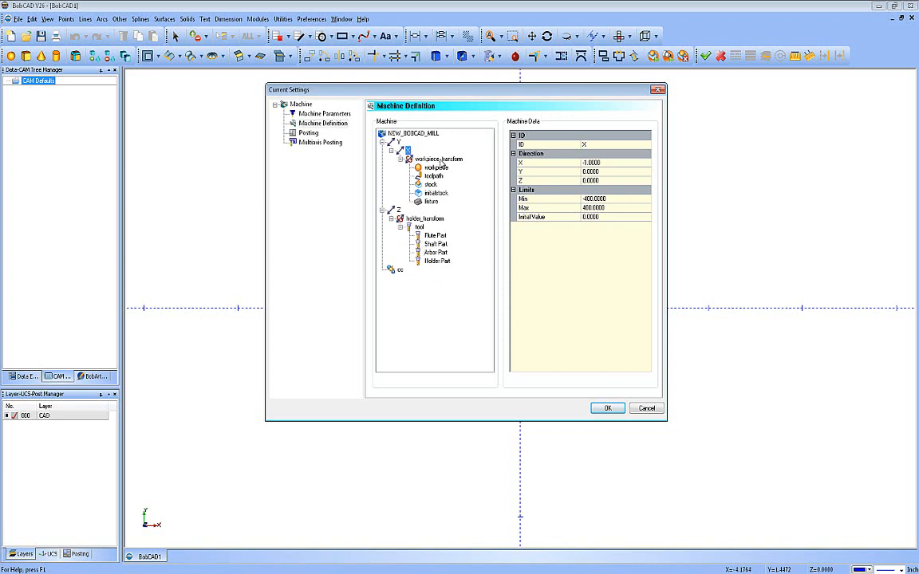
{"action": "mouse_move", "coordinate": [450, 200]}
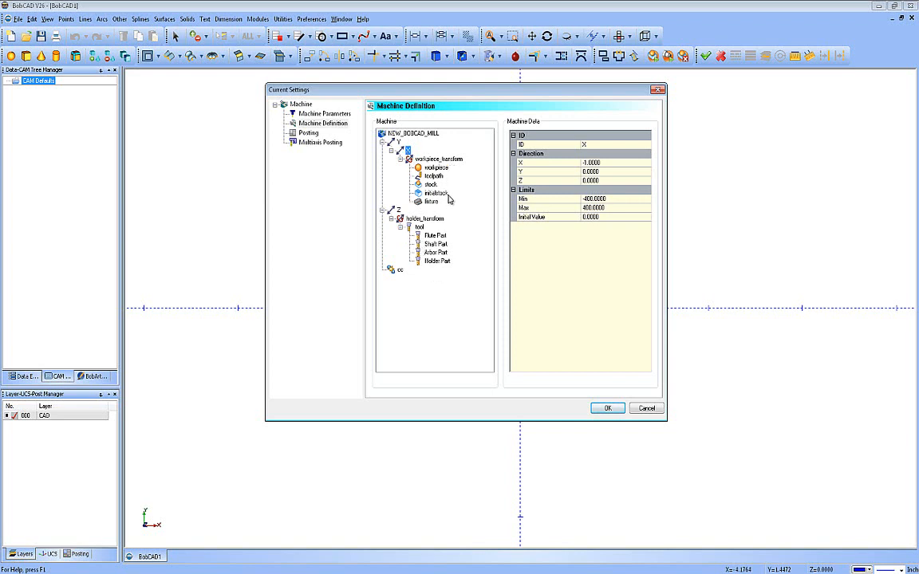
{"action": "left_click", "coordinate": [409, 150]}
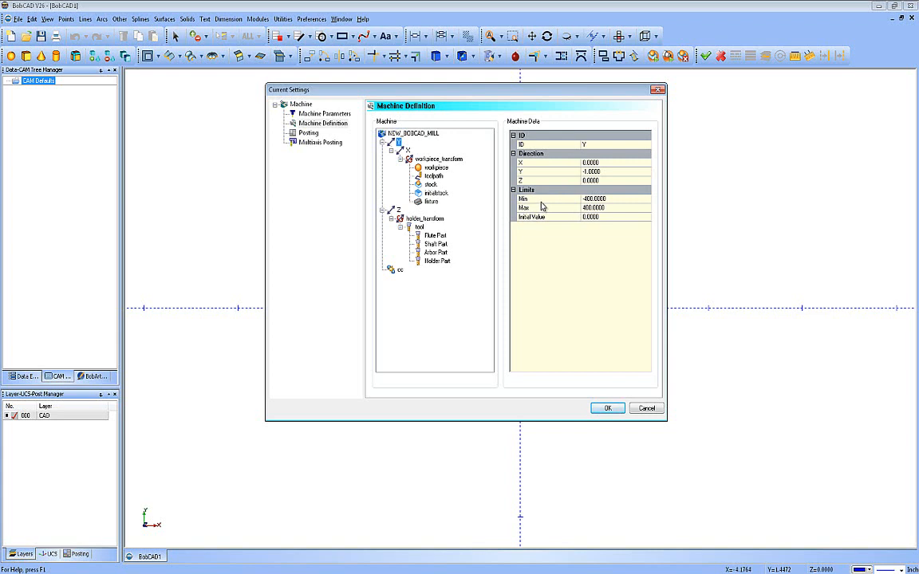
{"action": "mouse_move", "coordinate": [542, 206]}
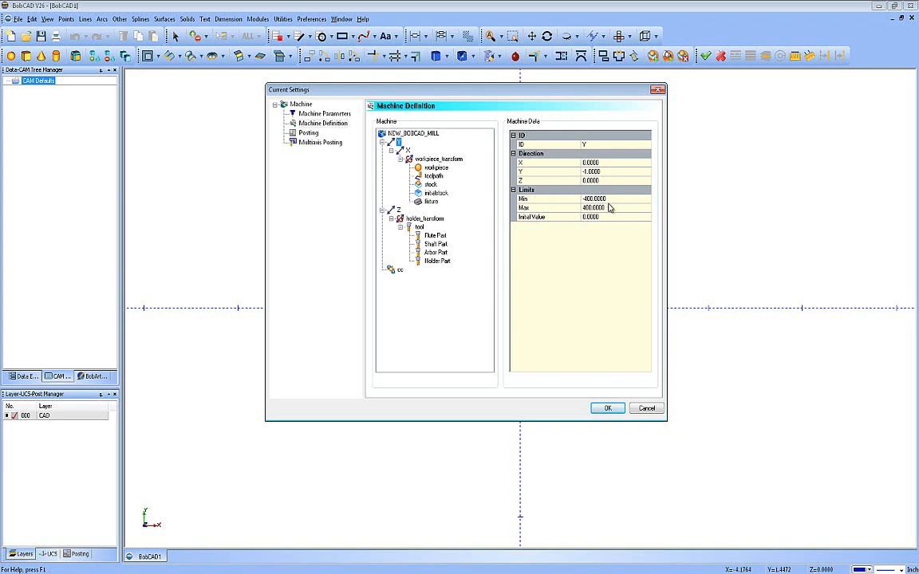
{"action": "mouse_move", "coordinate": [596, 208]}
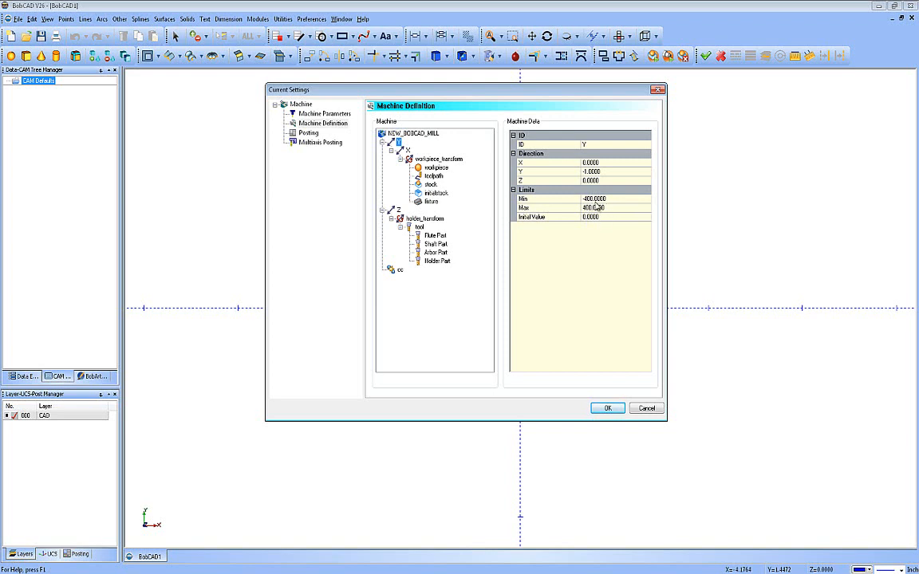
{"action": "mouse_move", "coordinate": [622, 220]}
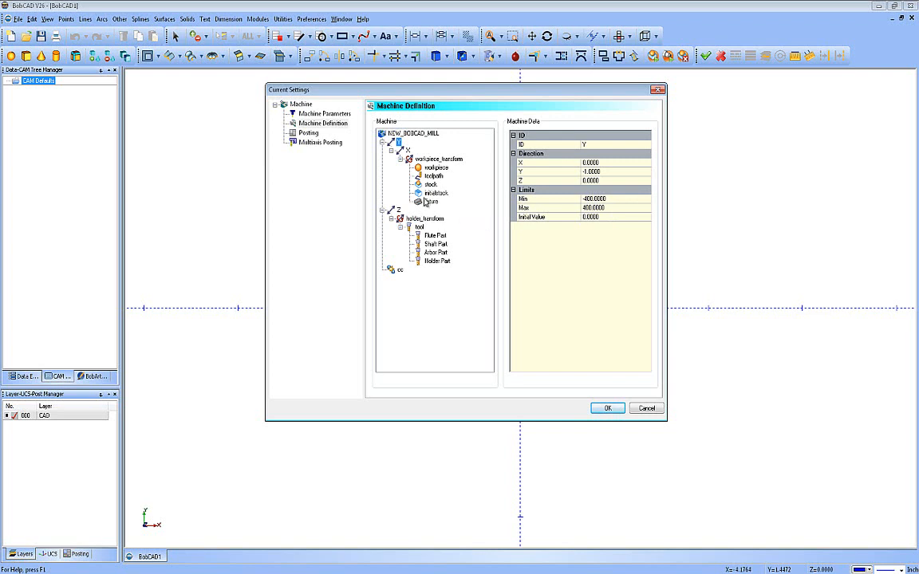
{"action": "left_click", "coordinate": [399, 150]}
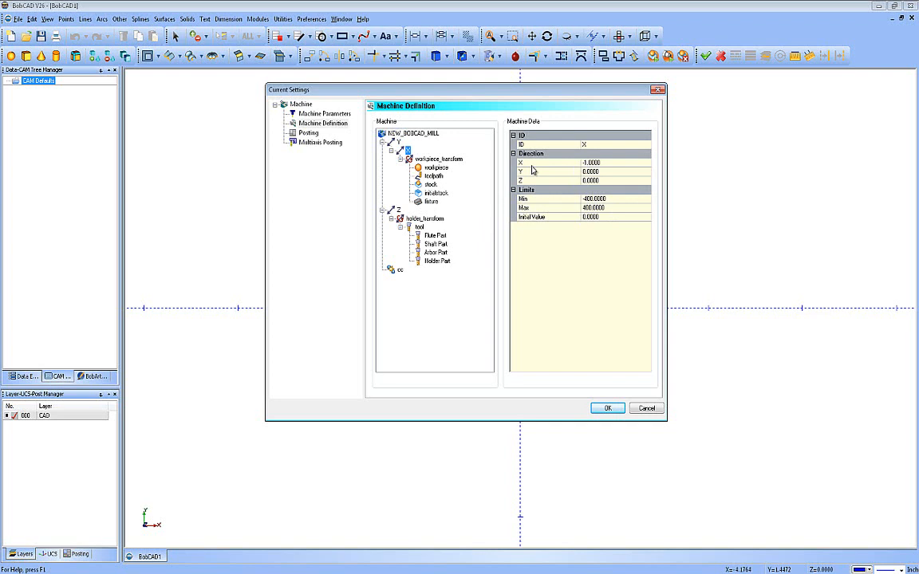
{"action": "mouse_move", "coordinate": [469, 215]}
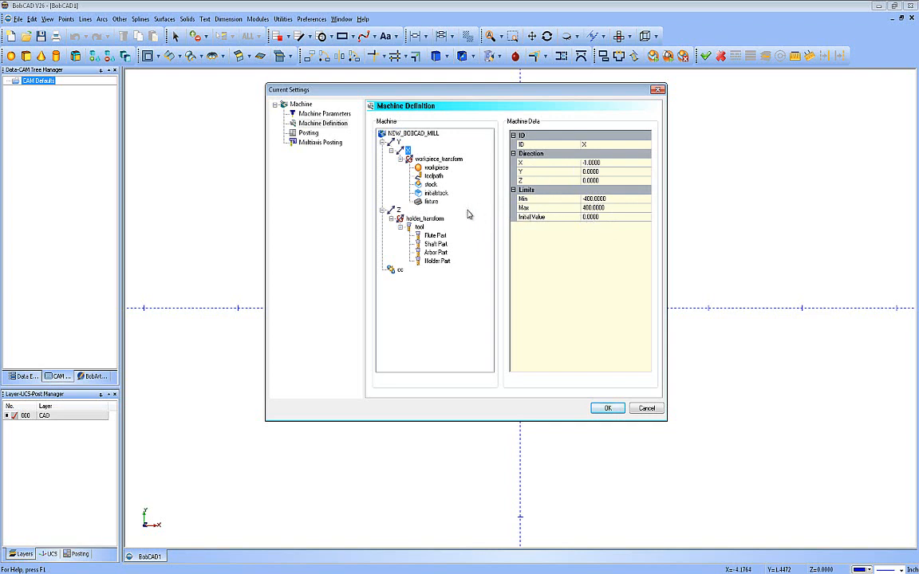
{"action": "left_click", "coordinate": [399, 210]}
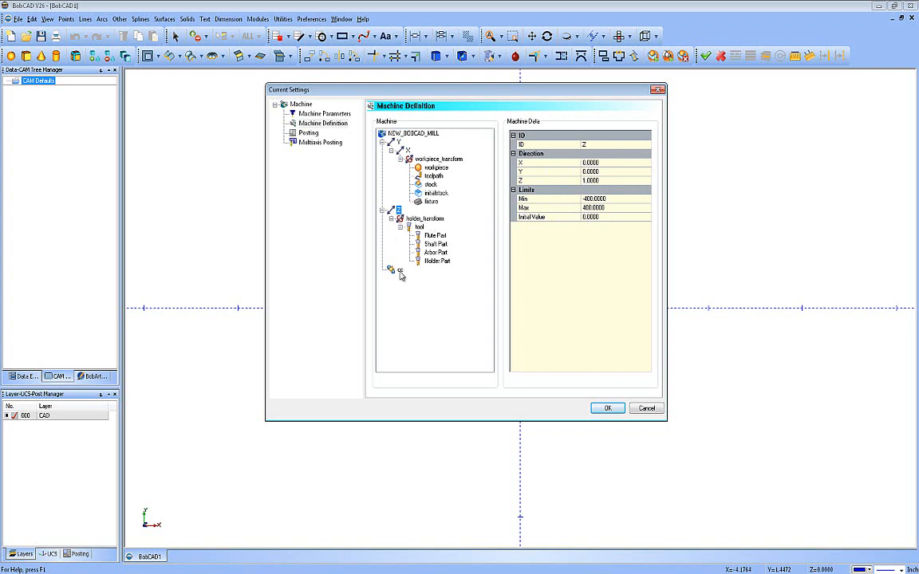
- Show the collision checking groups pairing stock and workpiece against the tool
{"action": "left_click", "coordinate": [399, 271]}
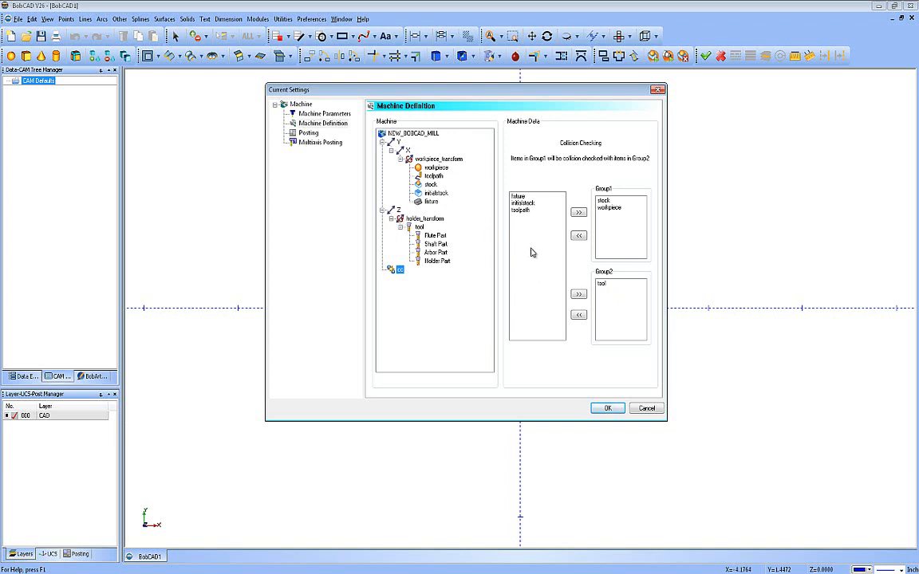
{"action": "mouse_move", "coordinate": [540, 280]}
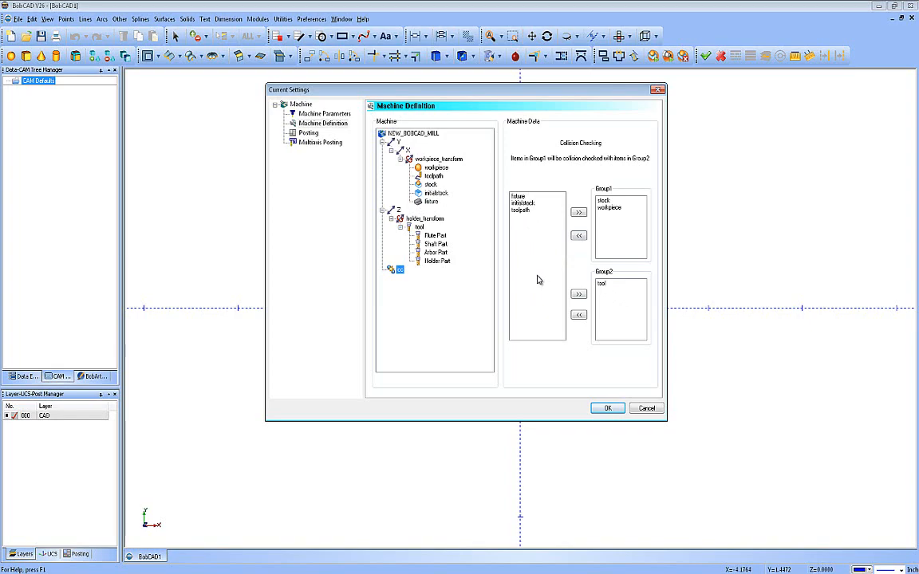
- Switch the posting post processor from the Haas mill post to the Fanuc 0M mill post
{"action": "left_click", "coordinate": [286, 128]}
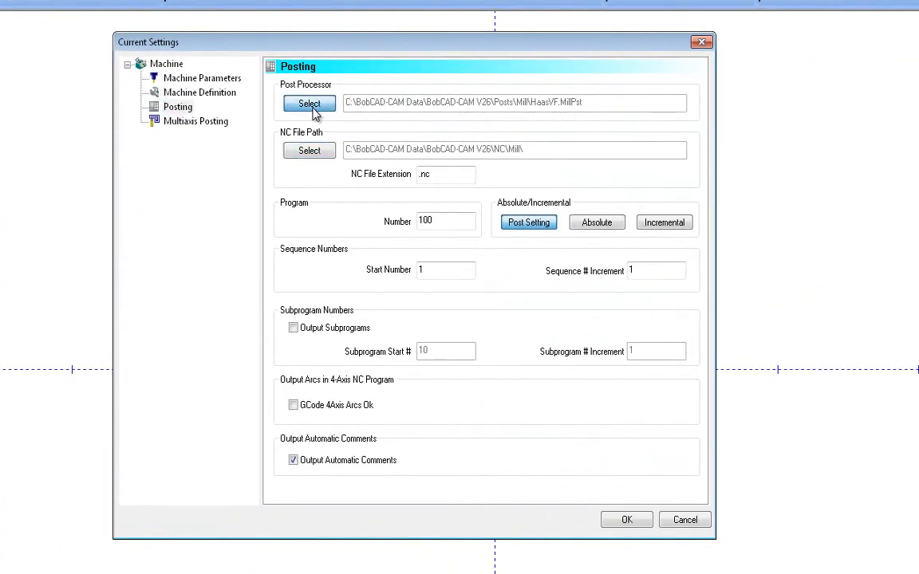
{"action": "left_click", "coordinate": [310, 103]}
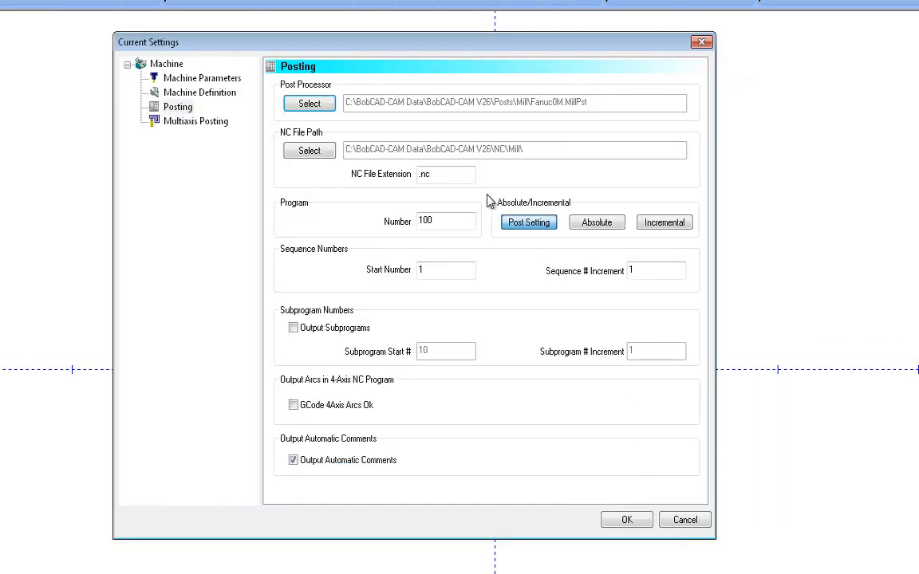
{"action": "mouse_move", "coordinate": [470, 147]}
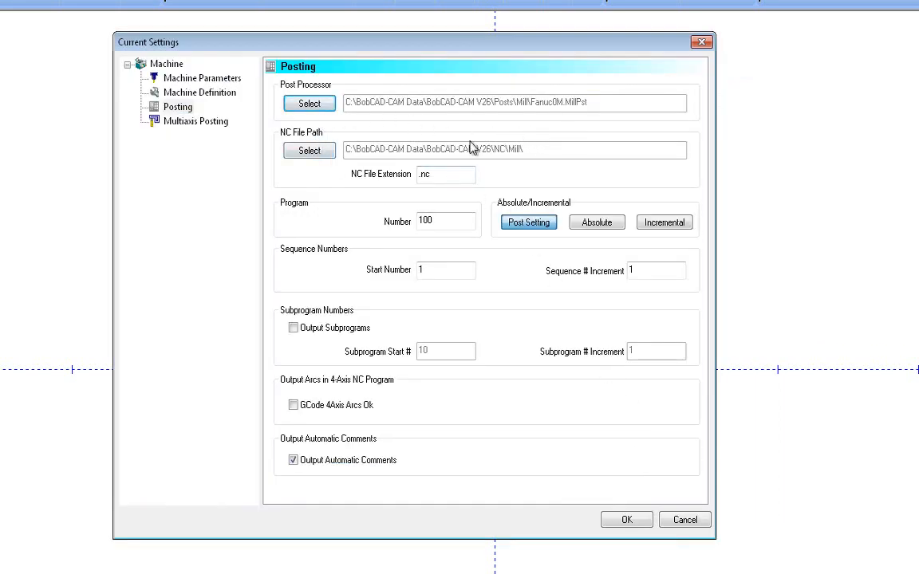
{"action": "mouse_move", "coordinate": [377, 217]}
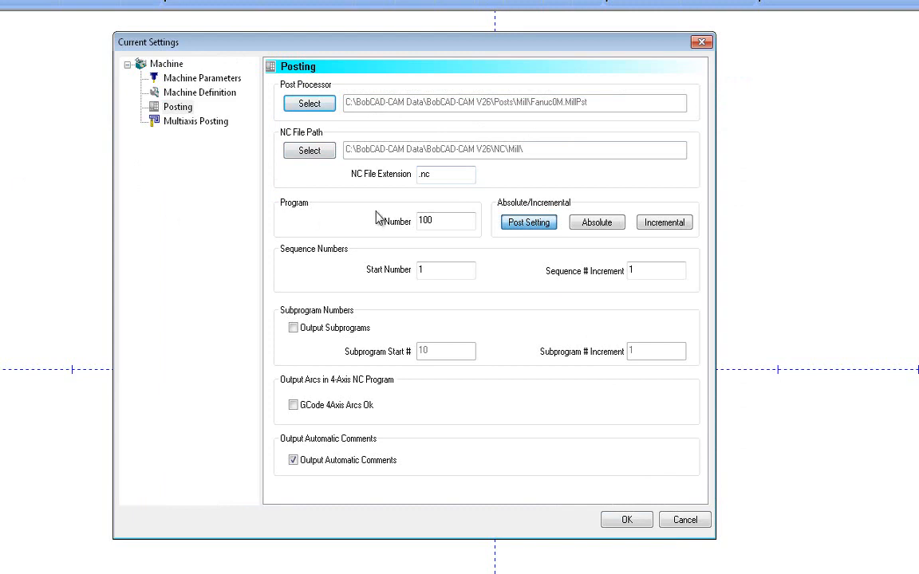
{"action": "mouse_move", "coordinate": [514, 164]}
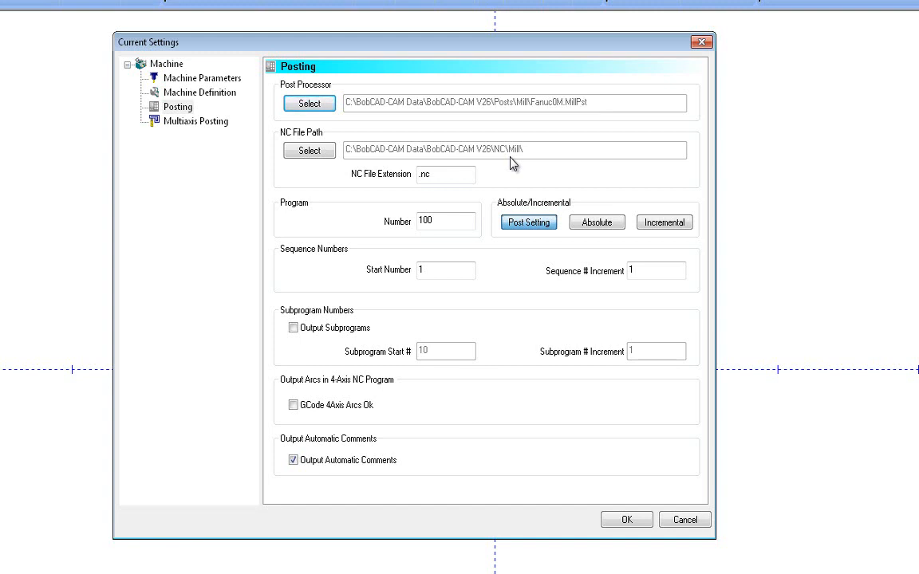
{"action": "mouse_move", "coordinate": [443, 174]}
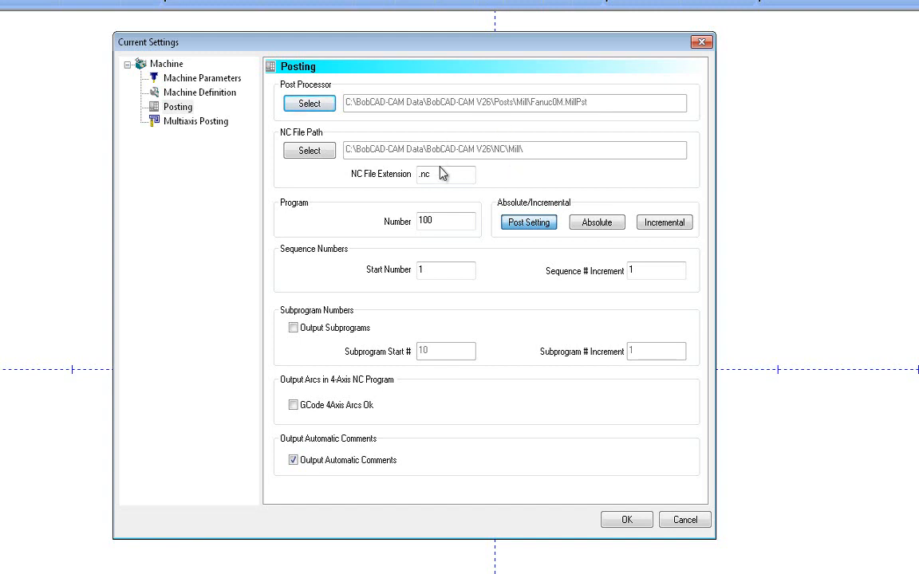
- Edit the NC file extension, keeping TAP, and review the program number
{"action": "left_click", "coordinate": [447, 174]}
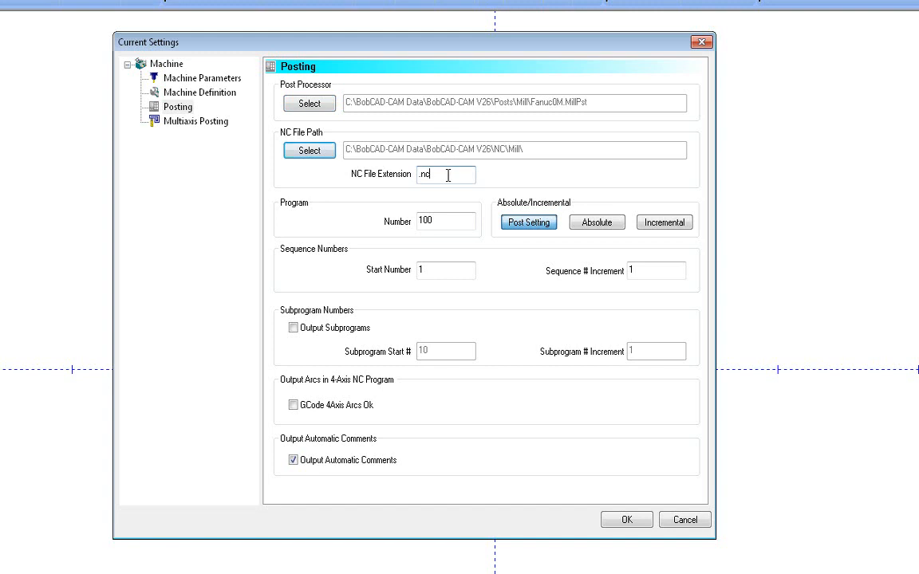
{"action": "type", "text": ".TXT"}
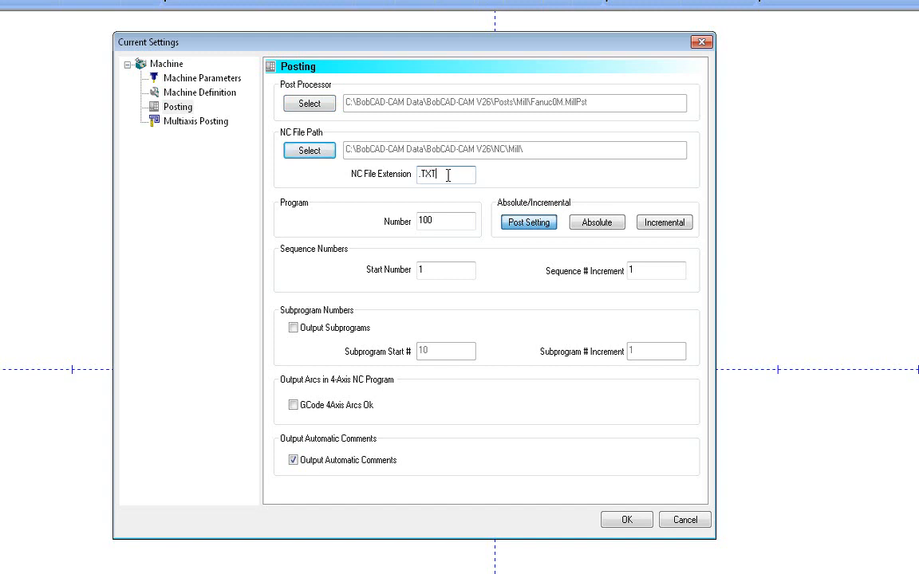
{"action": "key", "text": "BackSpace"}
{"action": "type", "text": "AP"}
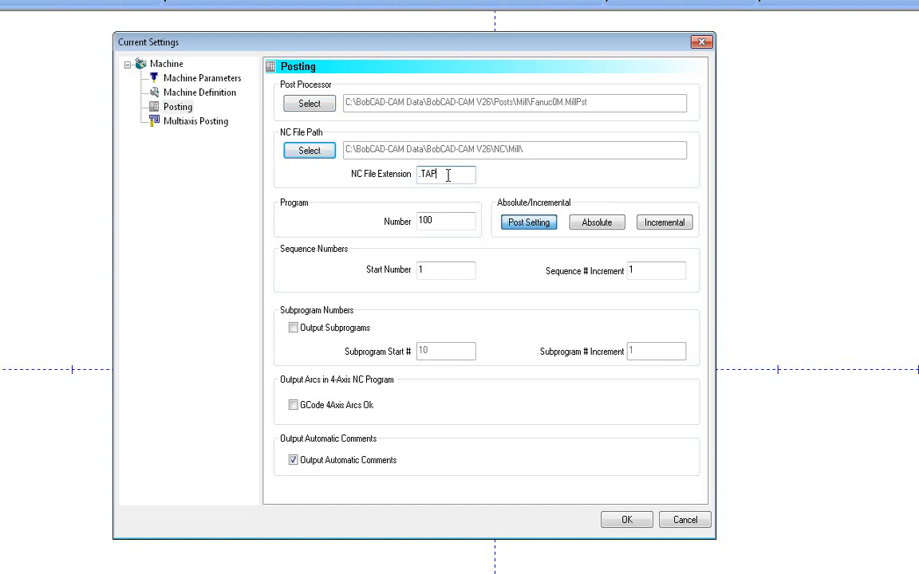
{"action": "left_click", "coordinate": [447, 220]}
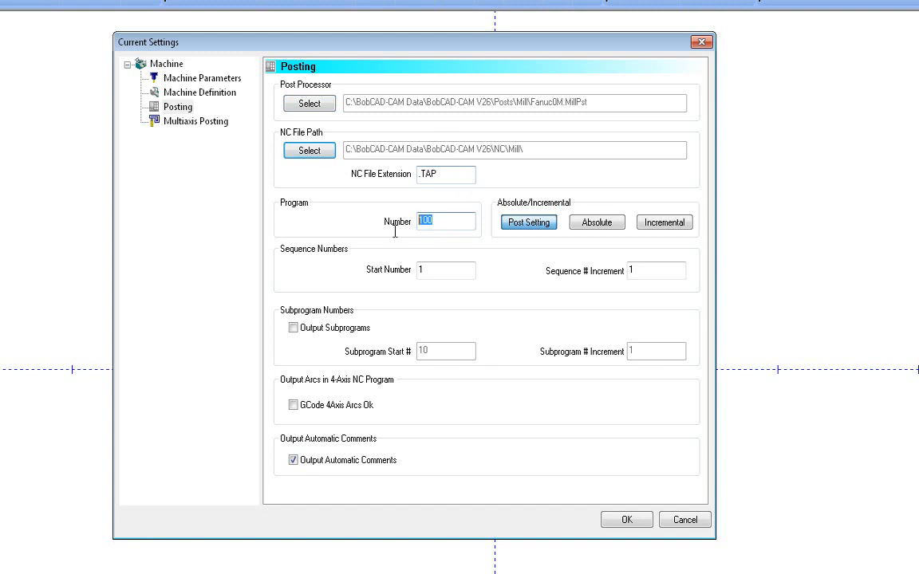
- Set sequence numbers to start at 10 in steps of 10, then move to Multiaxis Posting
{"action": "left_click", "coordinate": [445, 270]}
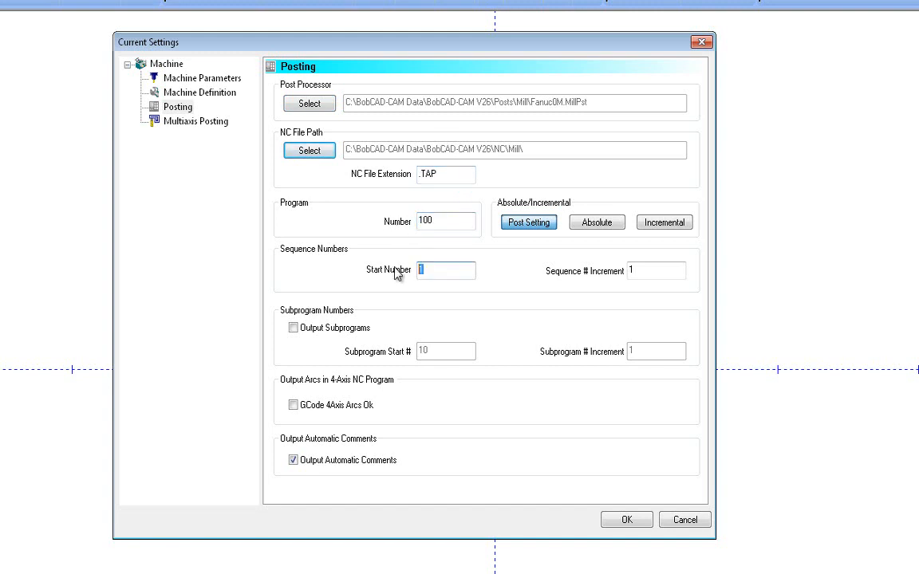
{"action": "mouse_move", "coordinate": [588, 281]}
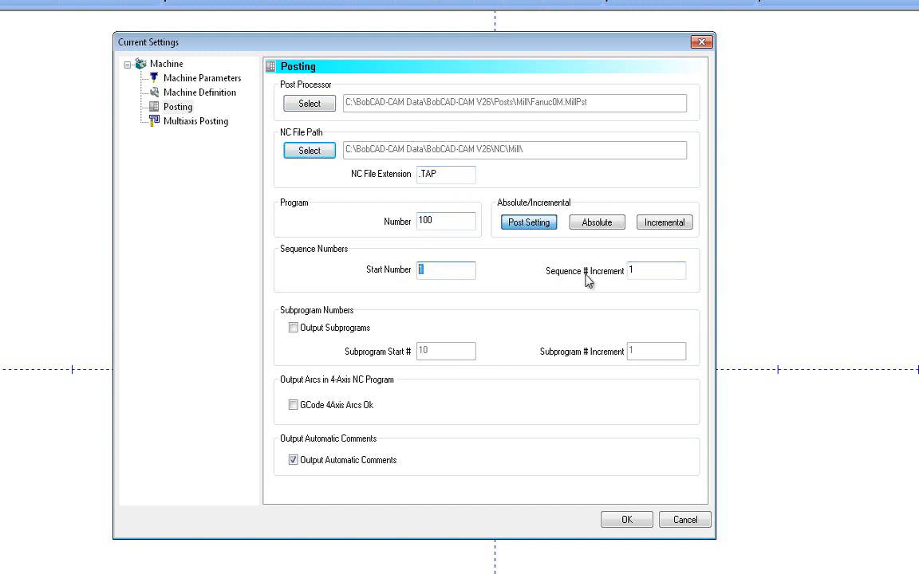
{"action": "type", "text": "0"}
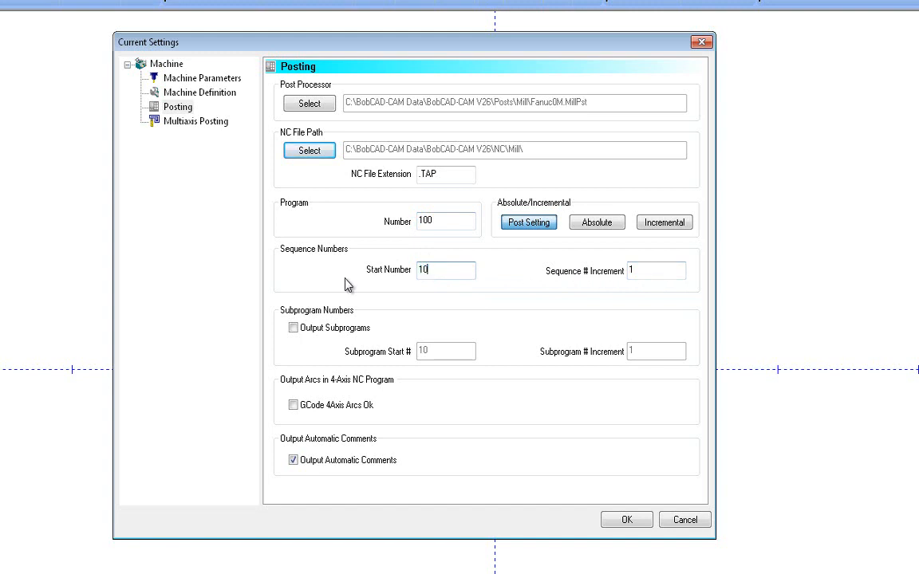
{"action": "left_click", "coordinate": [656, 270]}
{"action": "type", "text": "0"}
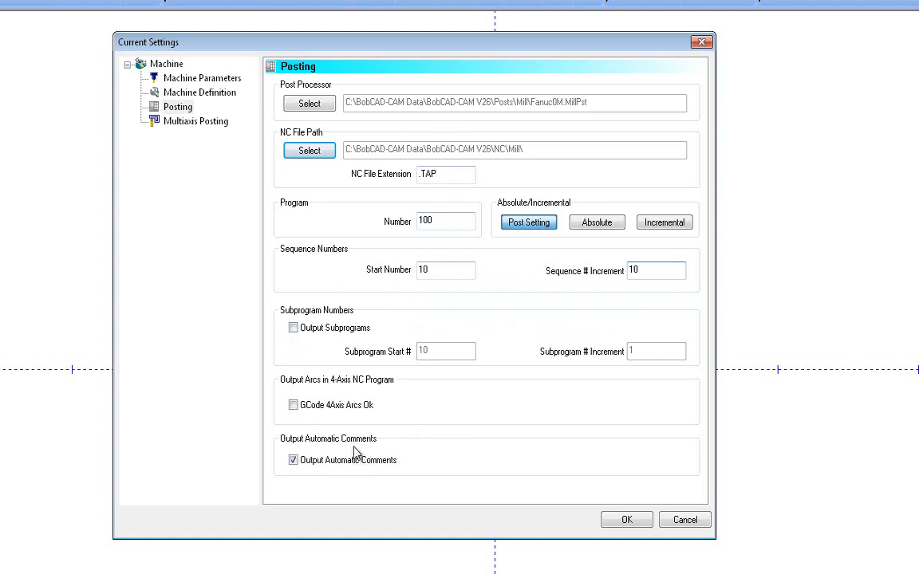
{"action": "left_click", "coordinate": [195, 122]}
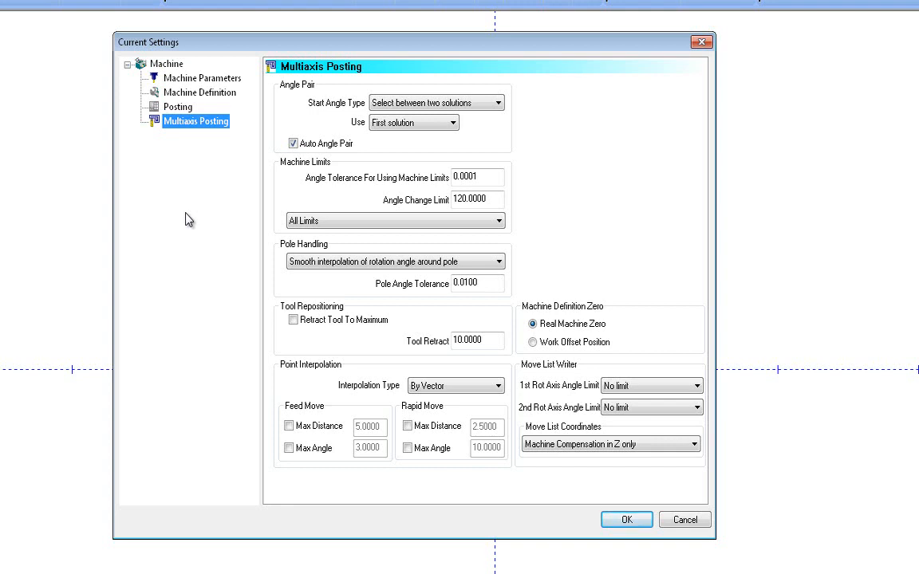
- Keep no limit for the first rotary axis angle and the first angle-pair solution
{"action": "left_click", "coordinate": [696, 385]}
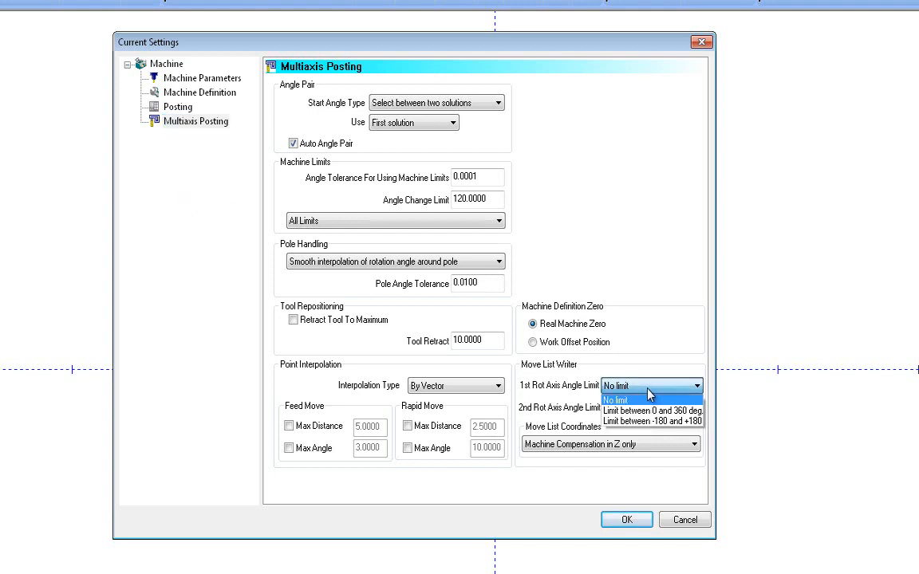
{"action": "left_click", "coordinate": [619, 399]}
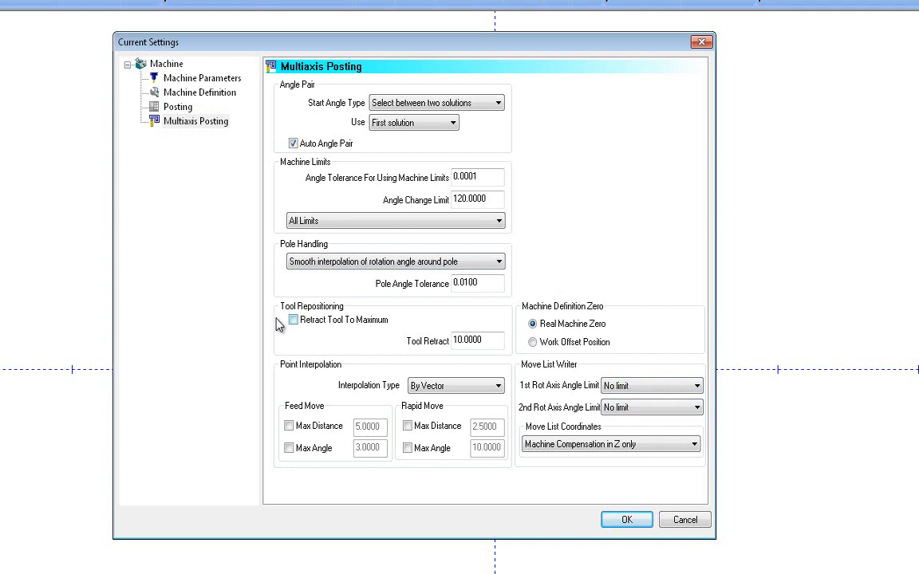
{"action": "mouse_move", "coordinate": [415, 338]}
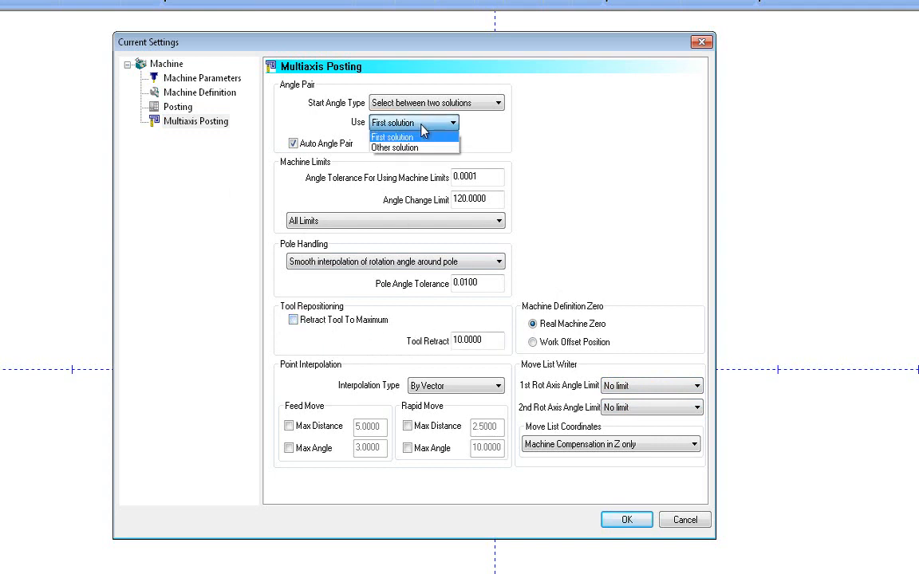
{"action": "left_click", "coordinate": [393, 137]}
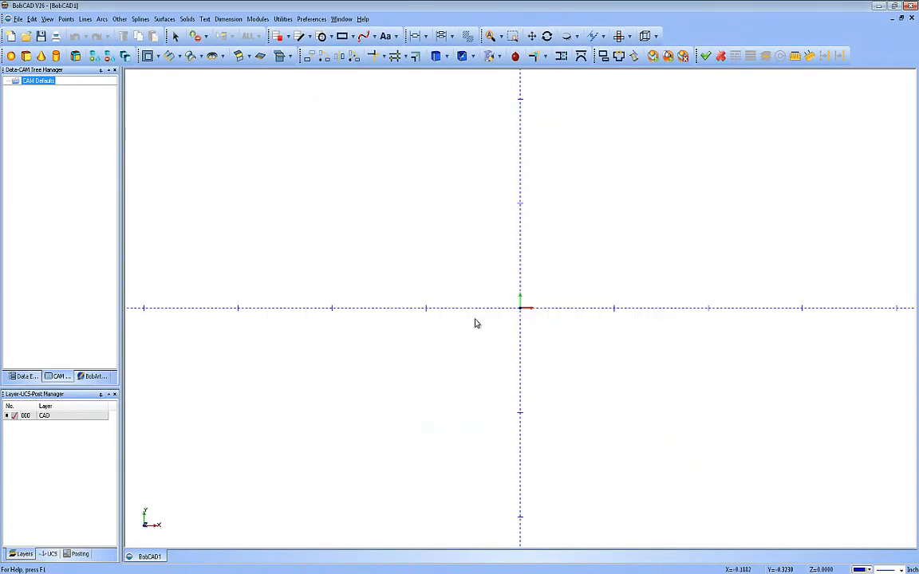
- Select NEW_BOBCAD_MILL in Current Settings and save it as the default machine
{"action": "right_click", "coordinate": [38, 80]}
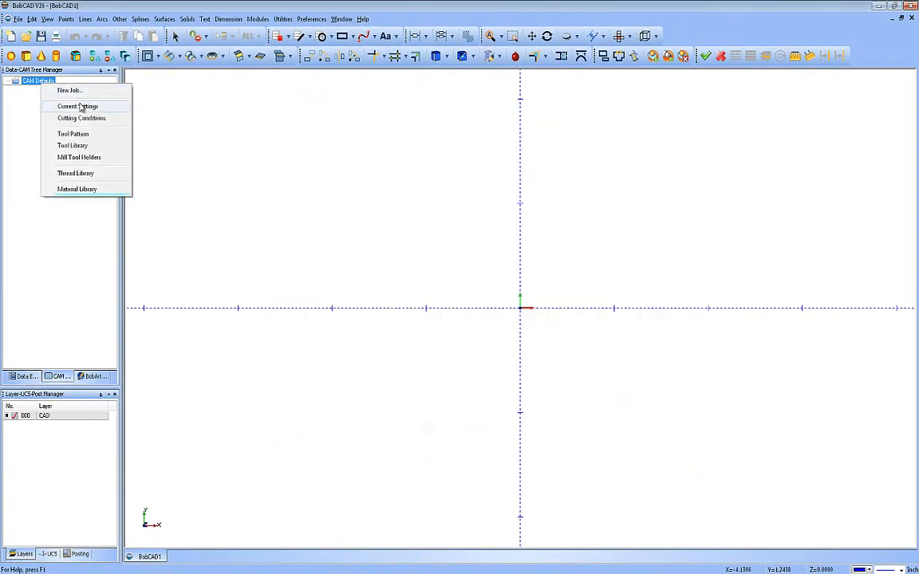
{"action": "left_click", "coordinate": [77, 106]}
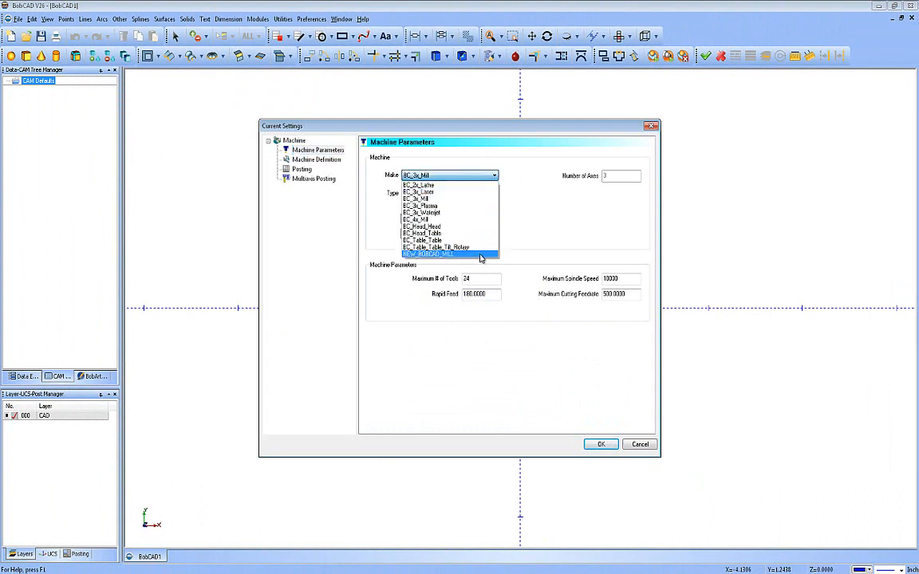
{"action": "left_click", "coordinate": [431, 254]}
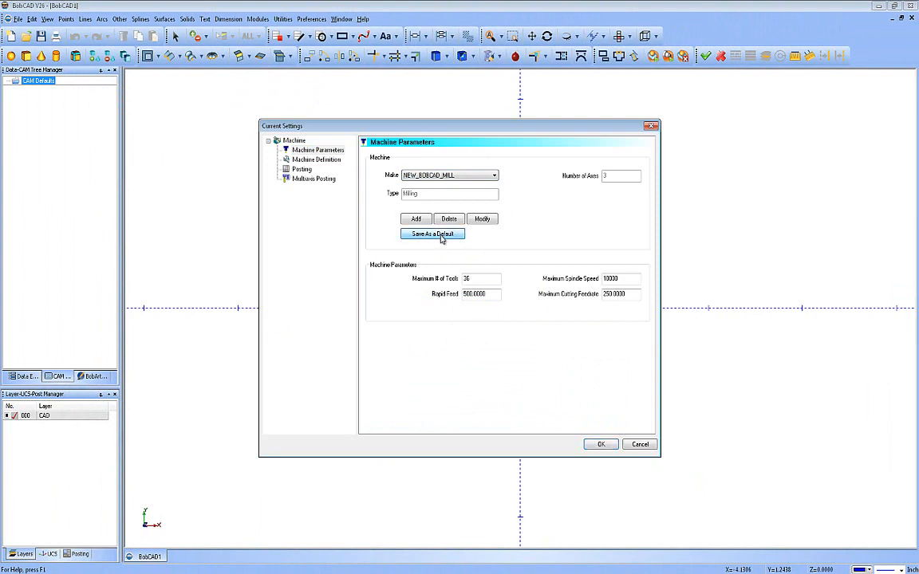
{"action": "left_click", "coordinate": [599, 443]}
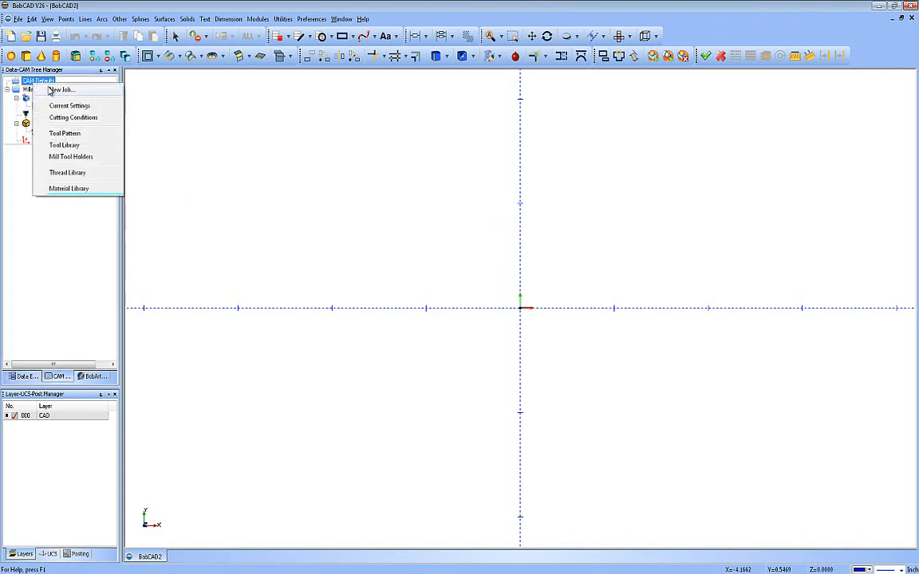
- Create a new milling job, accepting the NEW_BOBCAD_MILL machine settings
{"action": "left_click", "coordinate": [70, 105]}
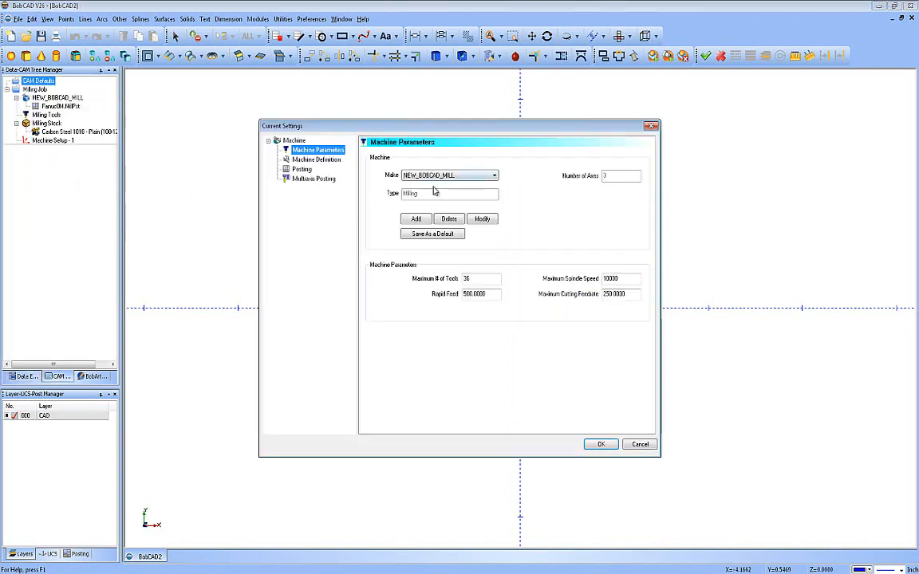
{"action": "left_click", "coordinate": [600, 443]}
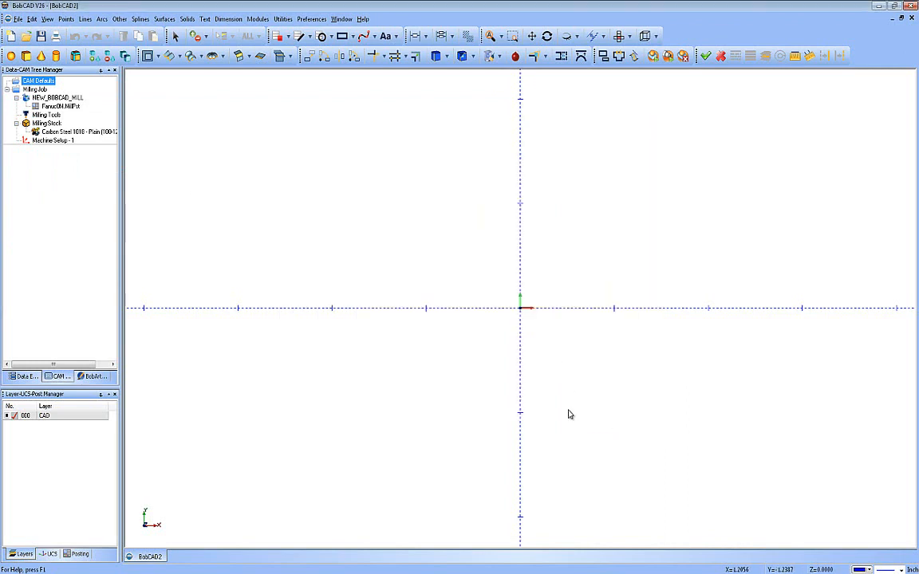
- Browse the available machines in the job's Current Settings, then cancel without changing
{"action": "right_click", "coordinate": [35, 90]}
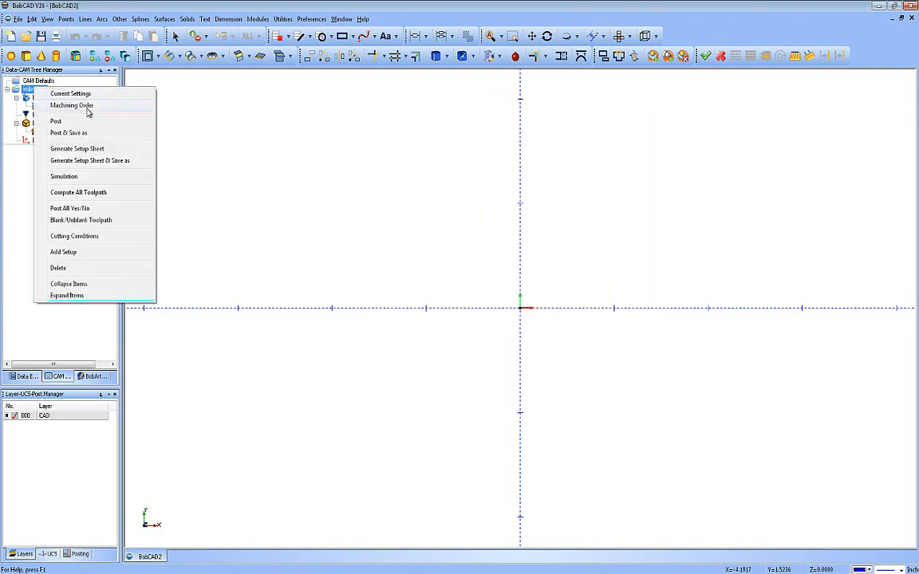
{"action": "left_click", "coordinate": [71, 92]}
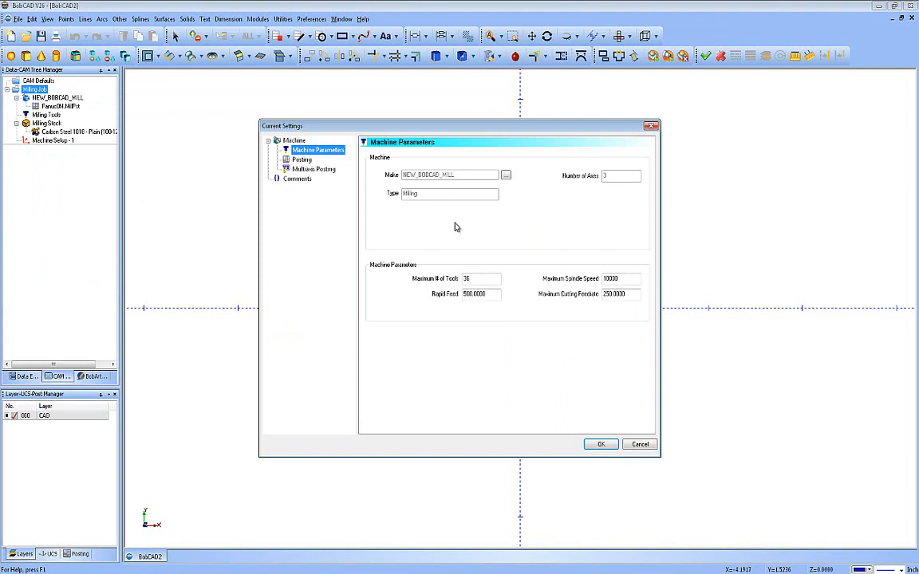
{"action": "mouse_move", "coordinate": [504, 185]}
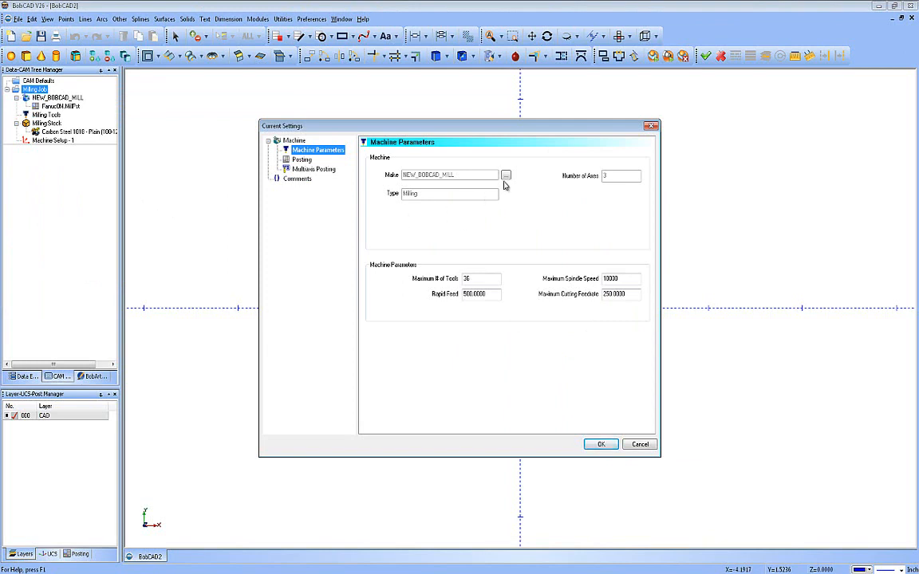
{"action": "left_click", "coordinate": [506, 174]}
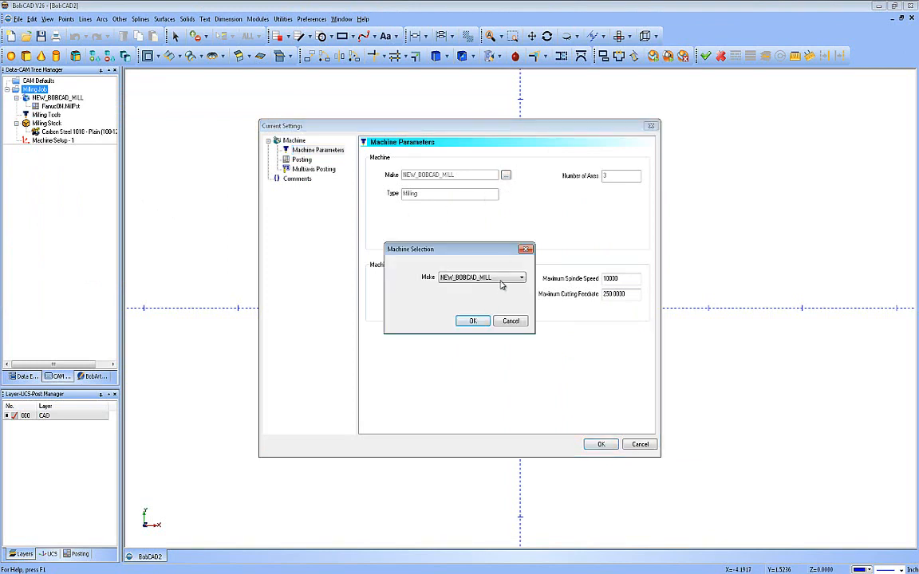
{"action": "left_click", "coordinate": [522, 277]}
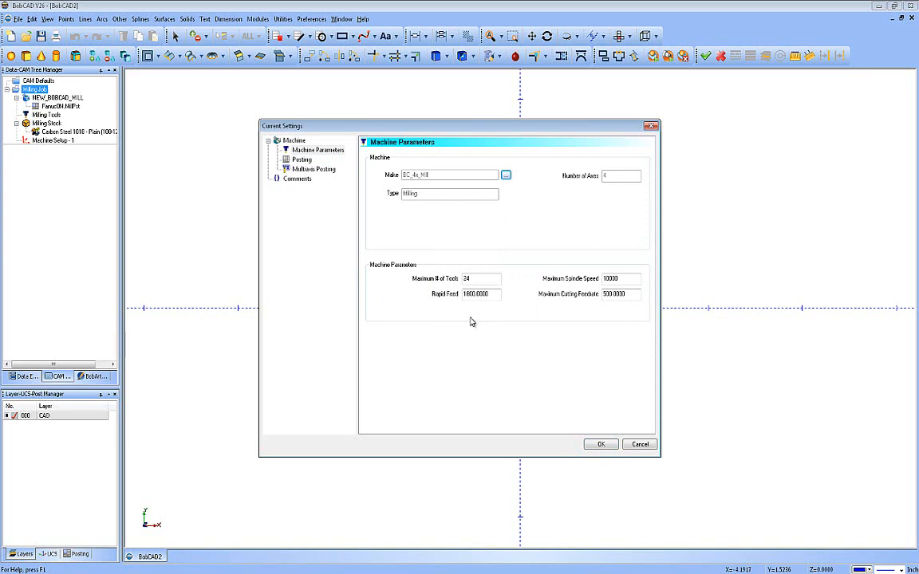
{"action": "mouse_move", "coordinate": [653, 442]}
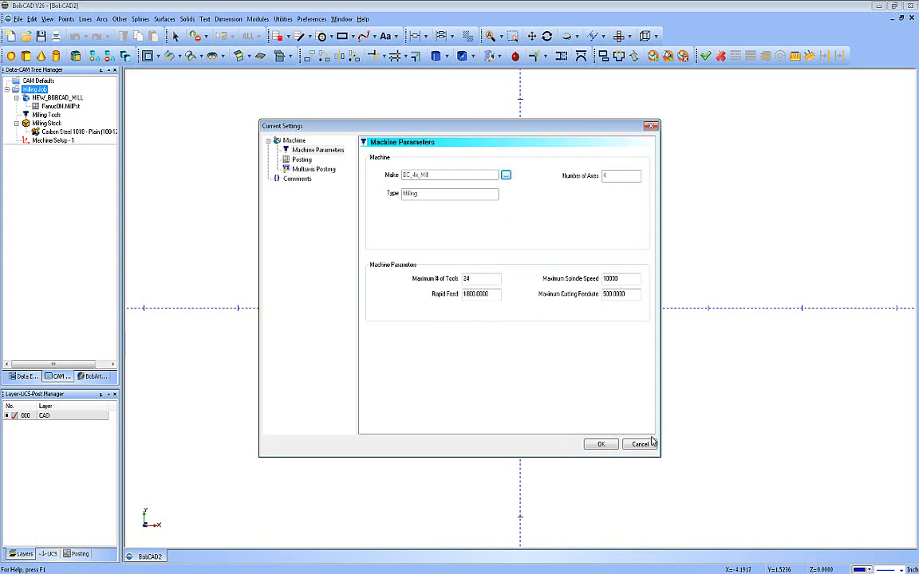
{"action": "left_click", "coordinate": [600, 444]}
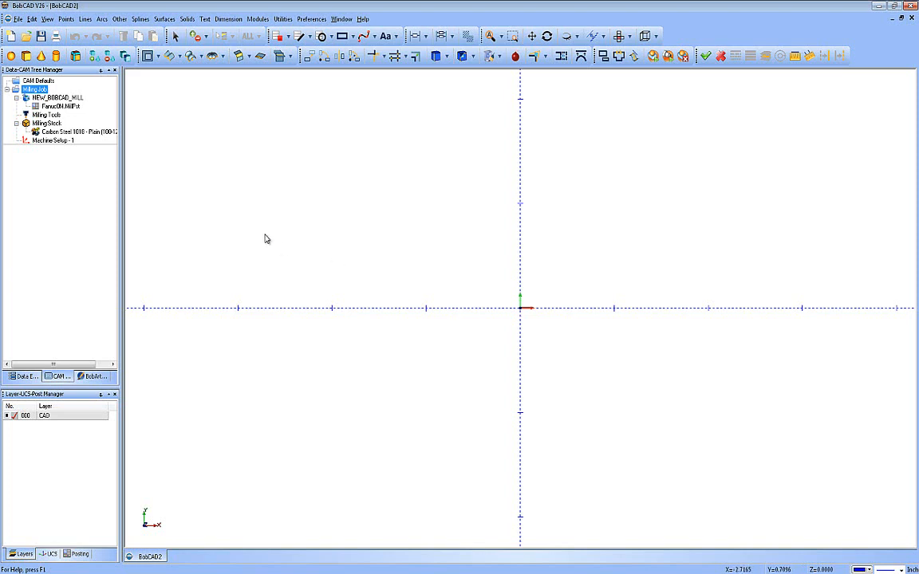
- Select the BC_2x_Lathe machine in the CAM Defaults Current Settings
{"action": "left_click", "coordinate": [38, 80]}
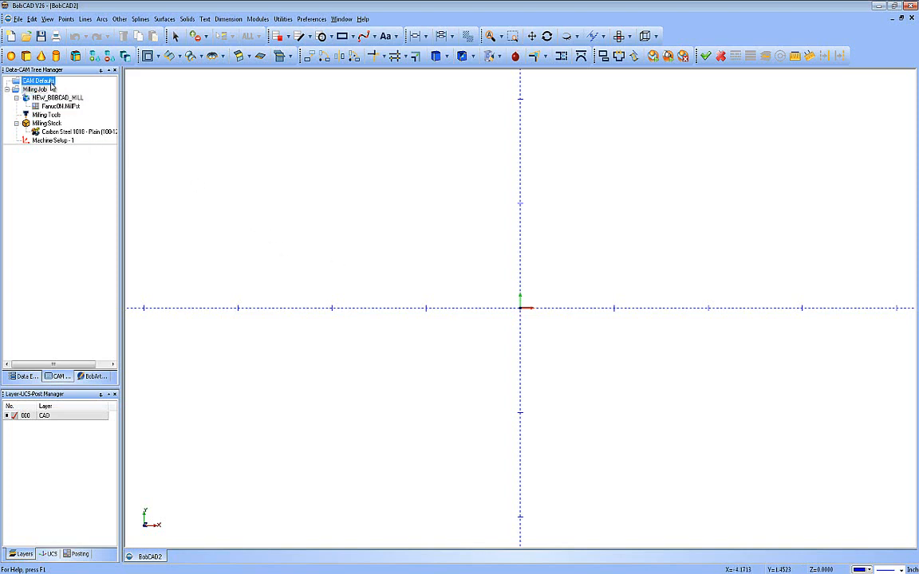
{"action": "right_click", "coordinate": [35, 80]}
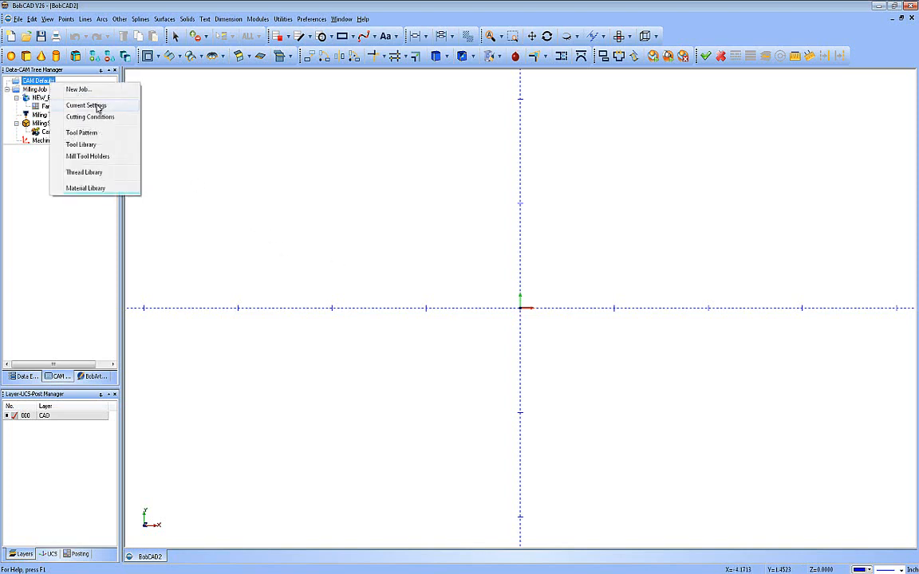
{"action": "left_click", "coordinate": [86, 105]}
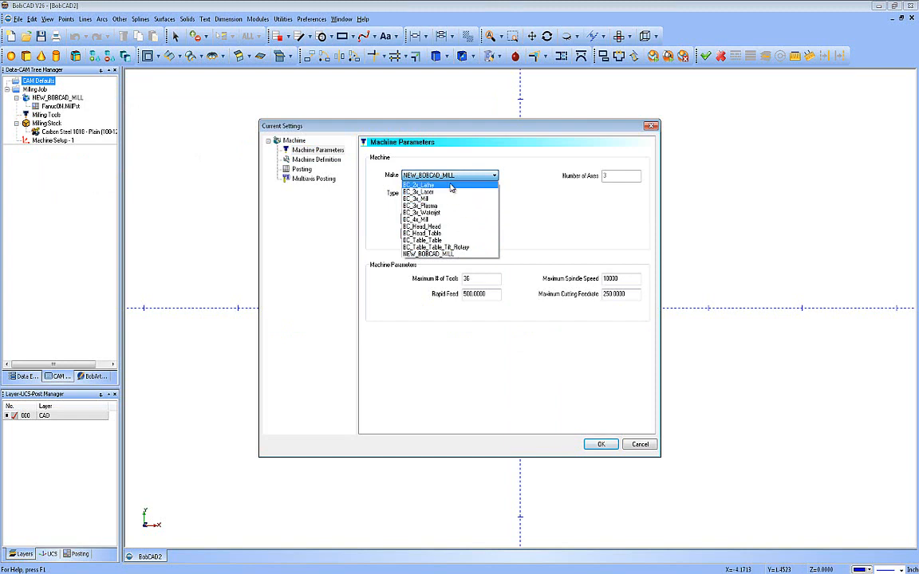
{"action": "left_click", "coordinate": [418, 185]}
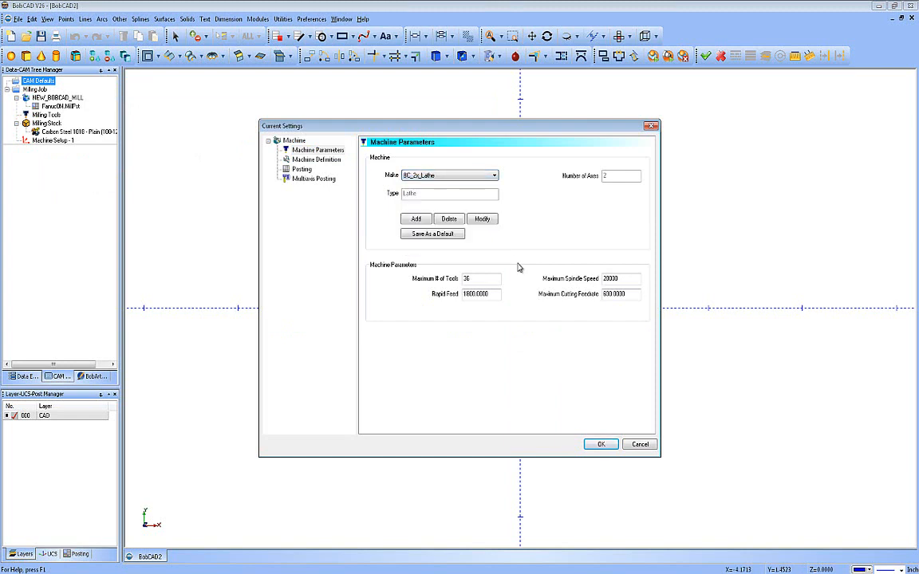
- Rename the machine to HAAS_2x_Lathe, keeping Type Lathe, and view its Machine Definition
{"action": "left_click", "coordinate": [482, 218]}
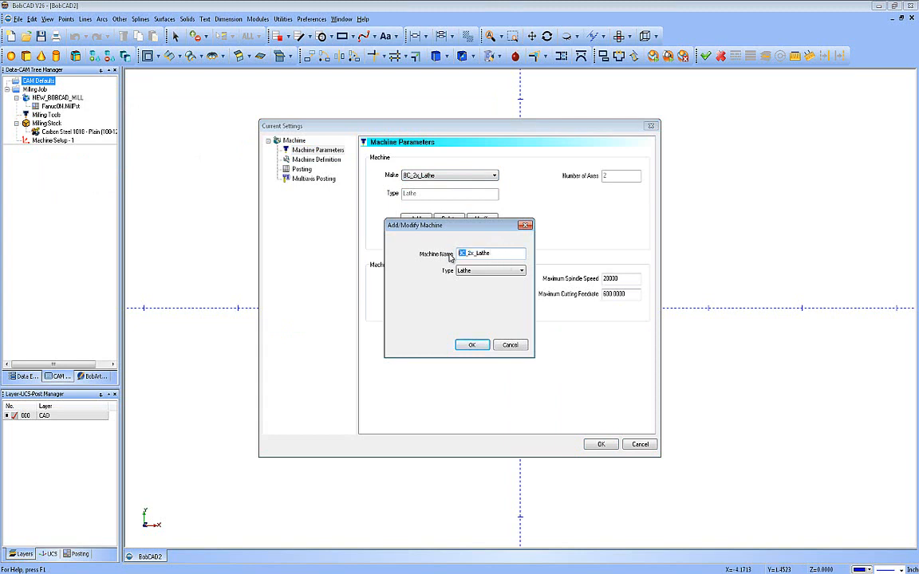
{"action": "type", "text": "HAAS_2x_Lathe"}
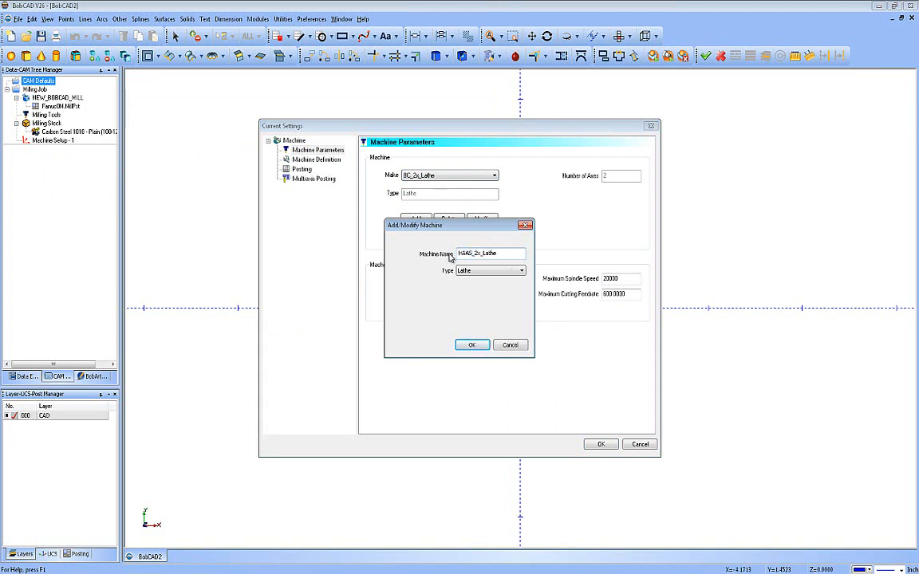
{"action": "left_click", "coordinate": [520, 271]}
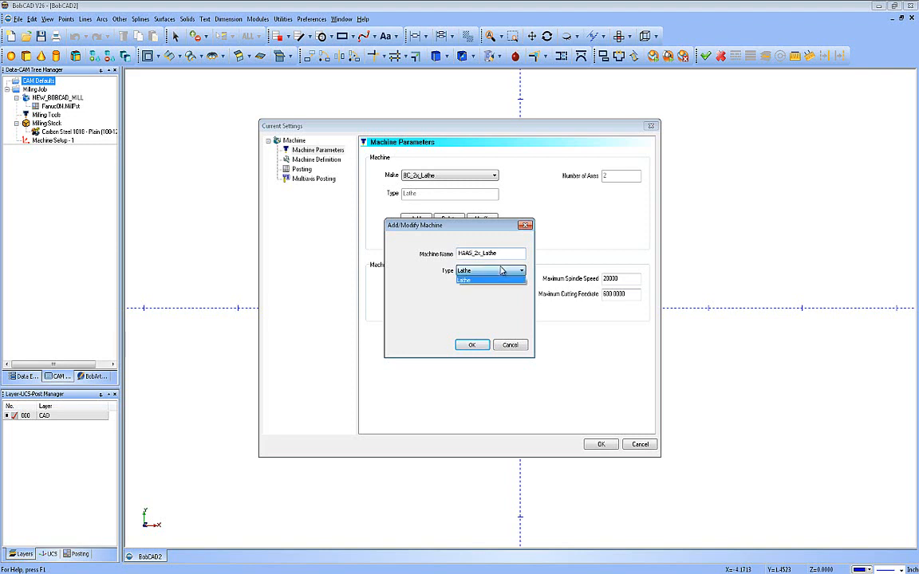
{"action": "left_click", "coordinate": [471, 344]}
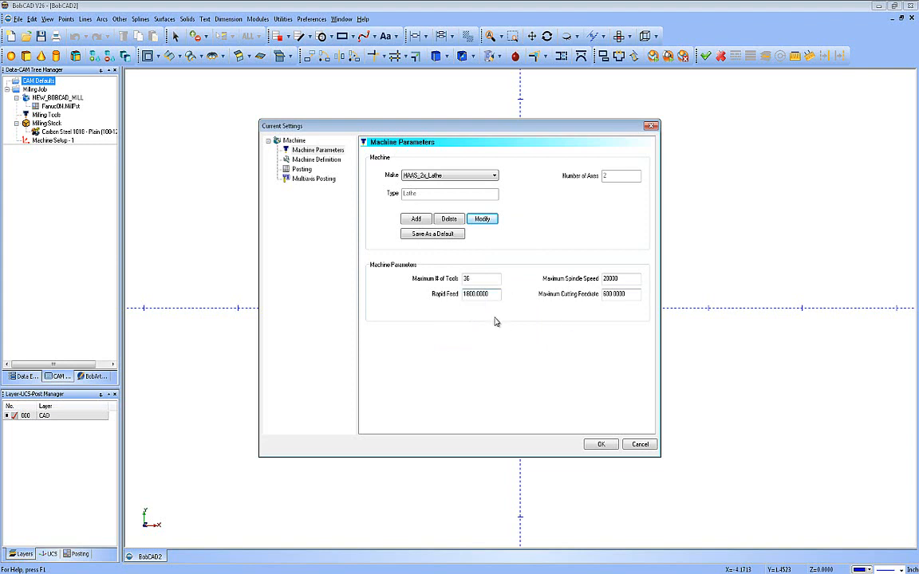
{"action": "left_click", "coordinate": [316, 160]}
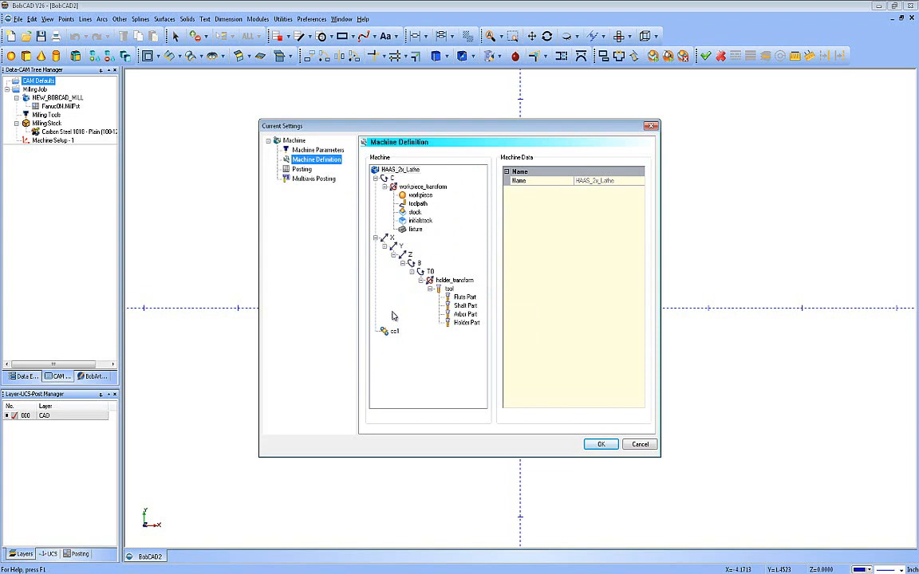
- Assign the Haas SL.LathePst post processor to HAAS_2x_Lathe in the Posting settings
{"action": "left_click", "coordinate": [302, 169]}
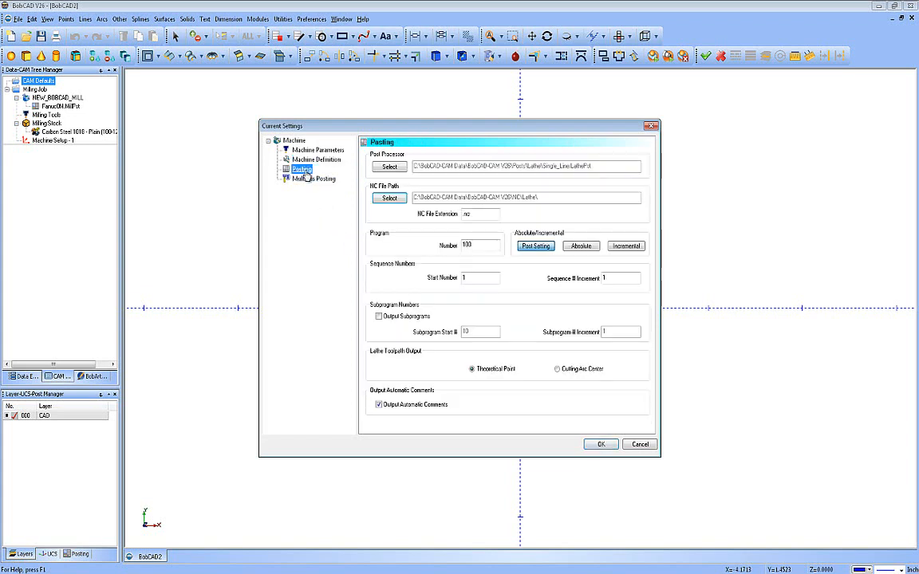
{"action": "left_click", "coordinate": [389, 166]}
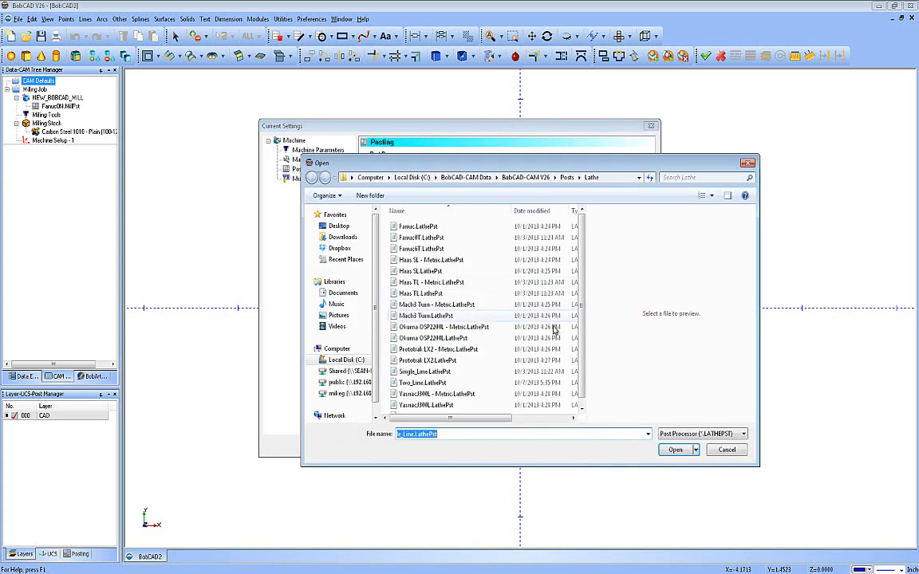
{"action": "left_click", "coordinate": [421, 271]}
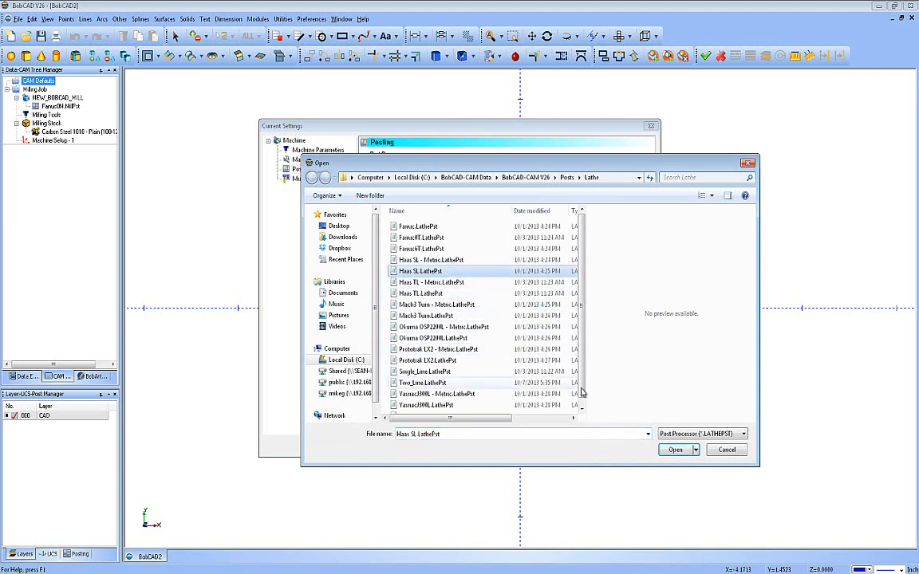
{"action": "left_click", "coordinate": [673, 450]}
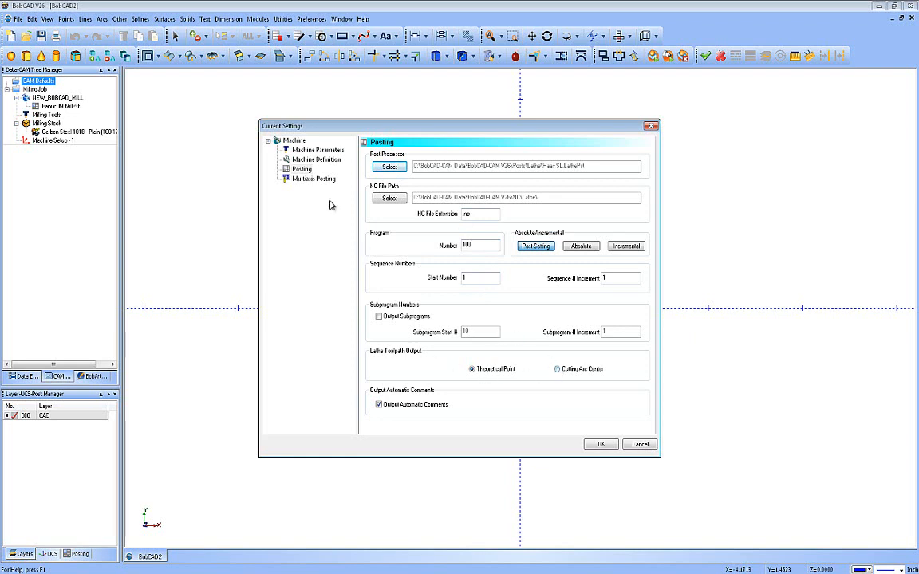
- Review the machine parameters, definition and posting pages, then save the settings with OK
{"action": "left_click", "coordinate": [313, 179]}
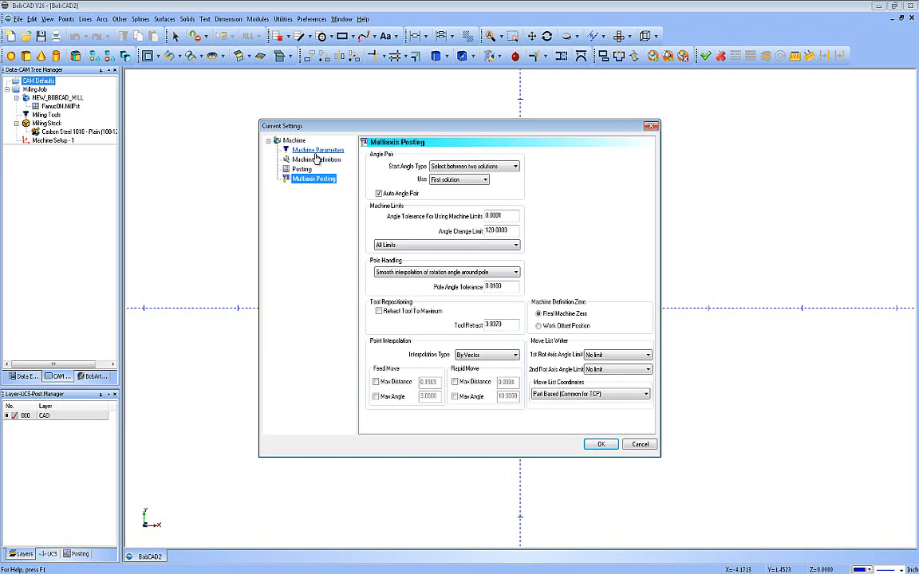
{"action": "left_click", "coordinate": [318, 150]}
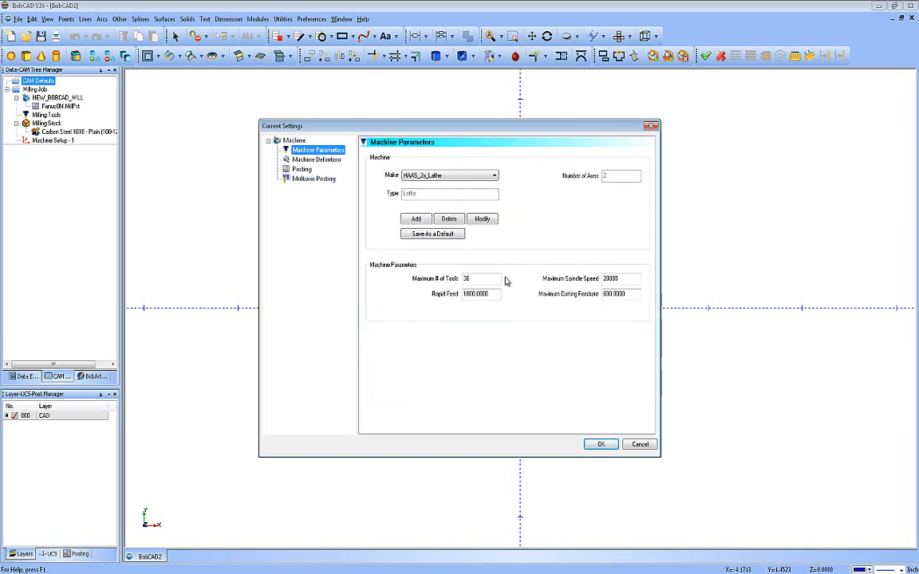
{"action": "left_click", "coordinate": [316, 160]}
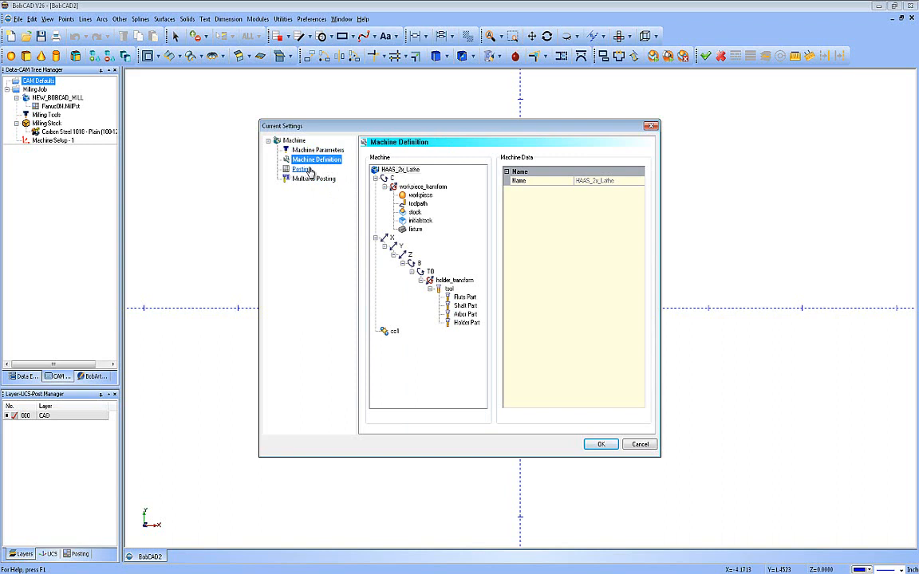
{"action": "left_click", "coordinate": [303, 169]}
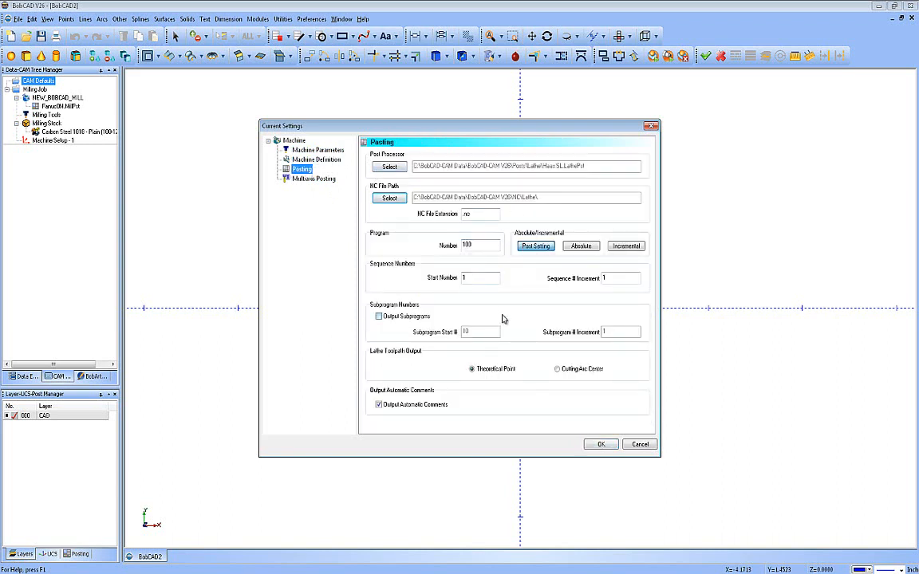
{"action": "mouse_move", "coordinate": [360, 273]}
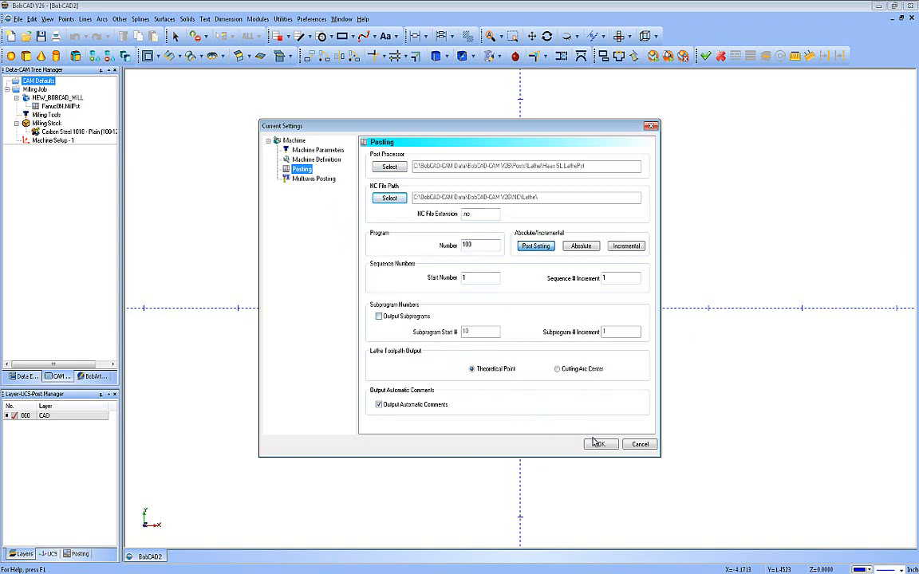
{"action": "left_click", "coordinate": [600, 444]}
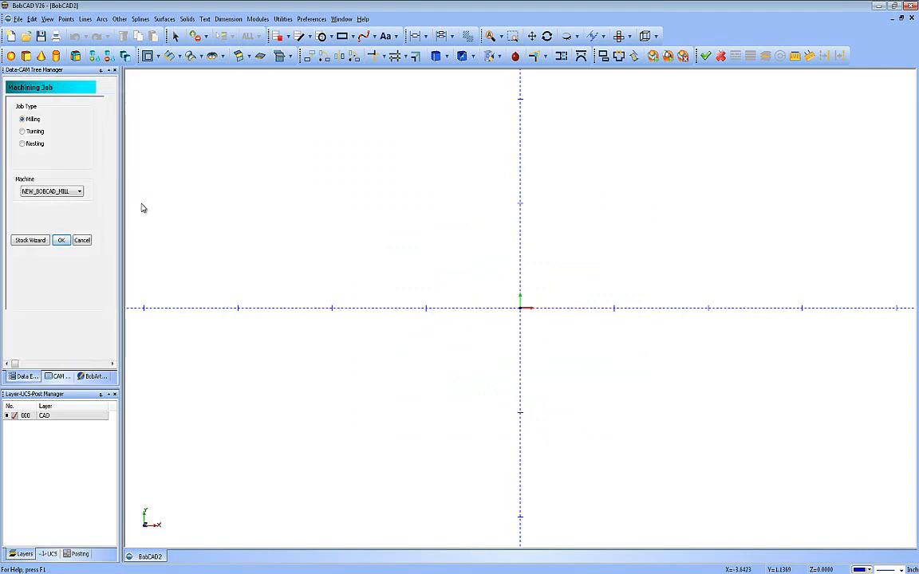
- Set up a Turning job using the HAAS_2x_Lathe machine, then start a fresh file
{"action": "left_click", "coordinate": [22, 130]}
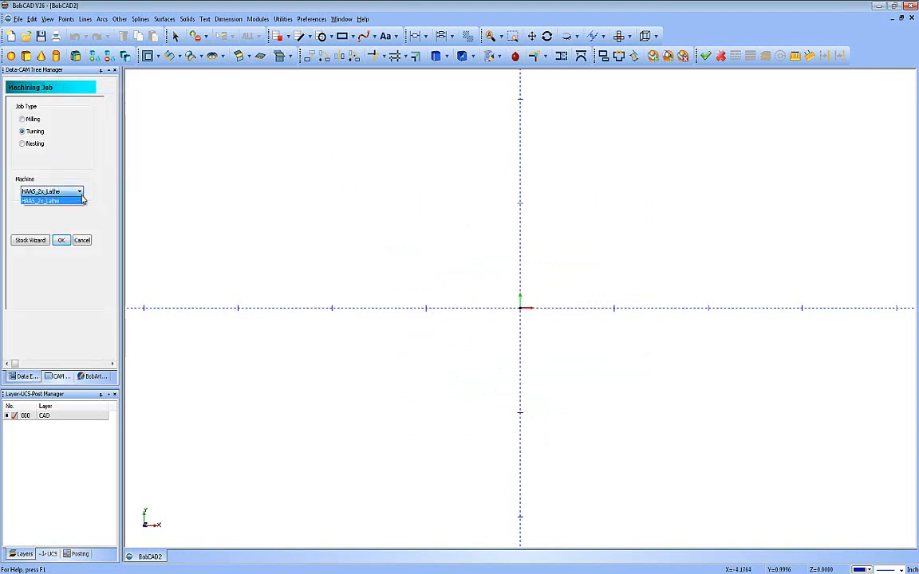
{"action": "left_click", "coordinate": [40, 202]}
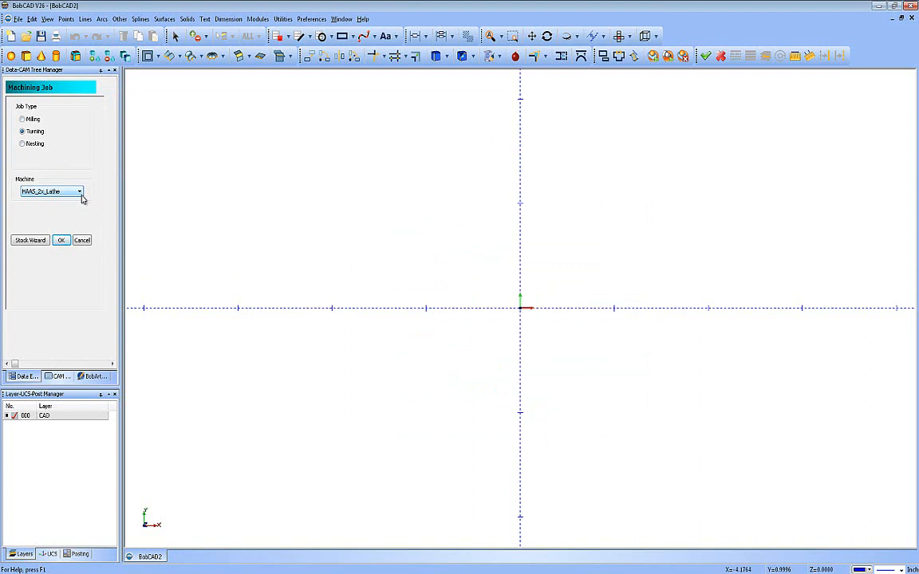
{"action": "left_click", "coordinate": [61, 239]}
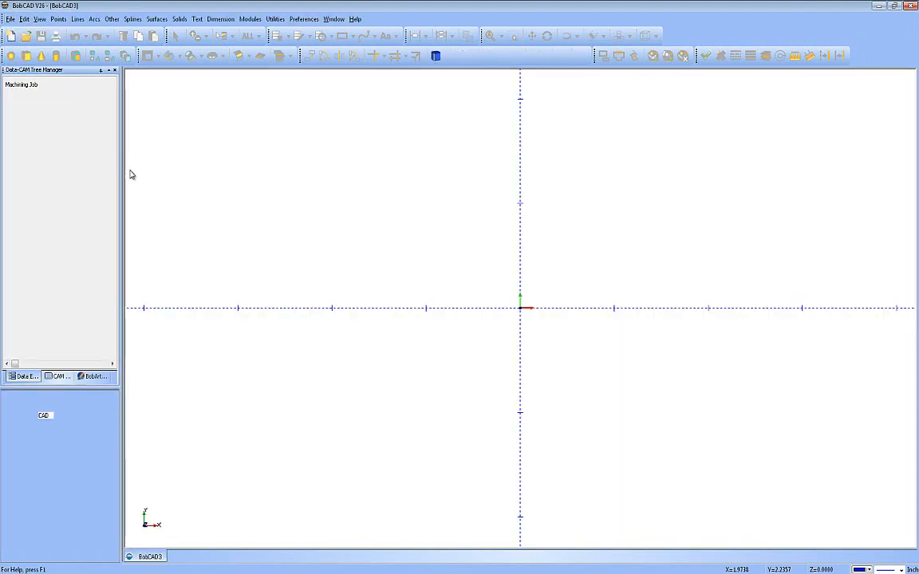
- Create a Milling job on NEW_BOBCAD_MILL and bring up the Help documentation
{"action": "left_click", "coordinate": [22, 85]}
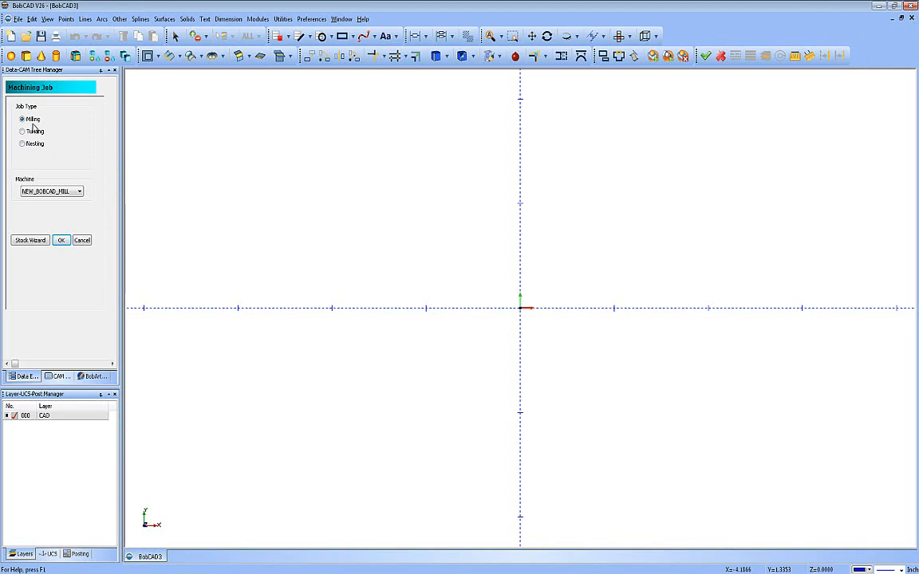
{"action": "left_click", "coordinate": [79, 192]}
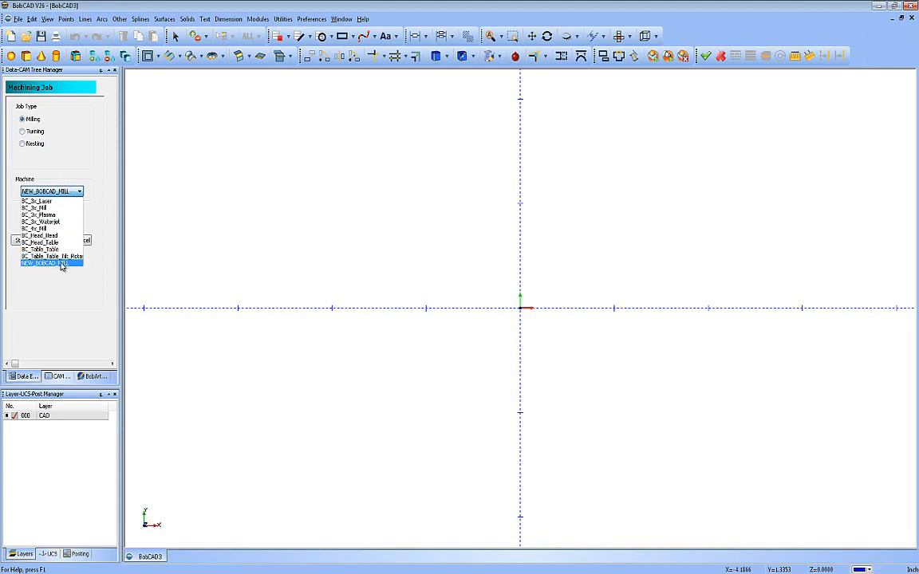
{"action": "left_click", "coordinate": [51, 263]}
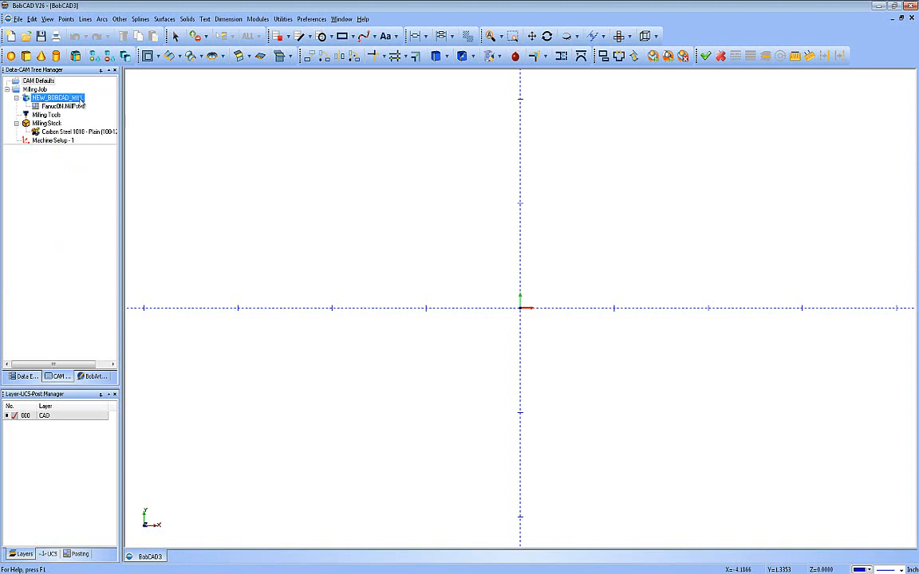
{"action": "left_click", "coordinate": [60, 105]}
{"action": "type", "text": "machine conf"}
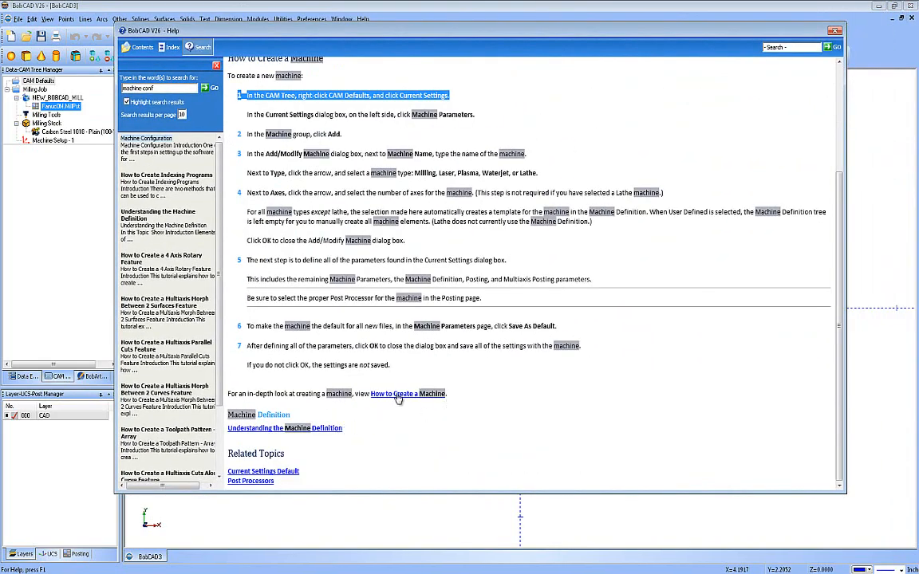
{"action": "left_click", "coordinate": [408, 394]}
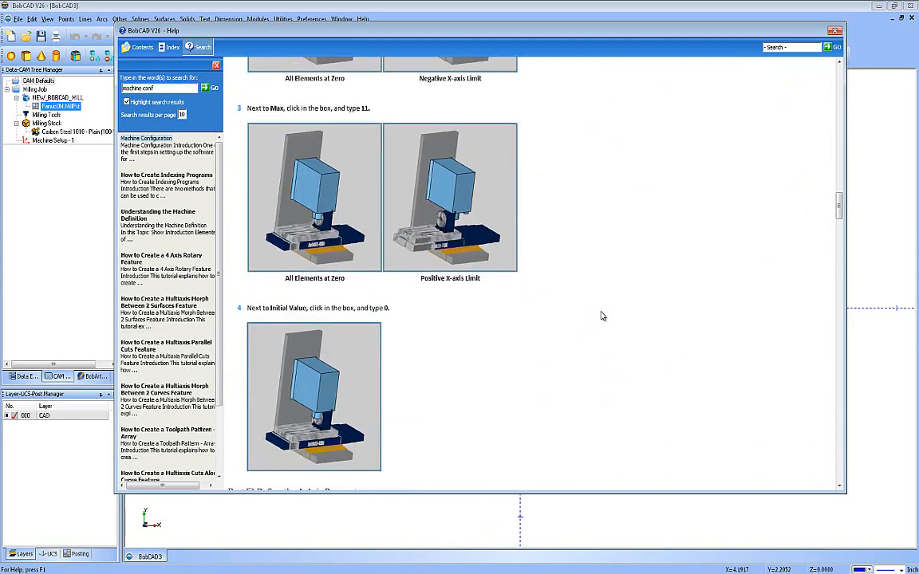
{"action": "scroll", "scroll_direction": "down", "scroll_amount": 3}
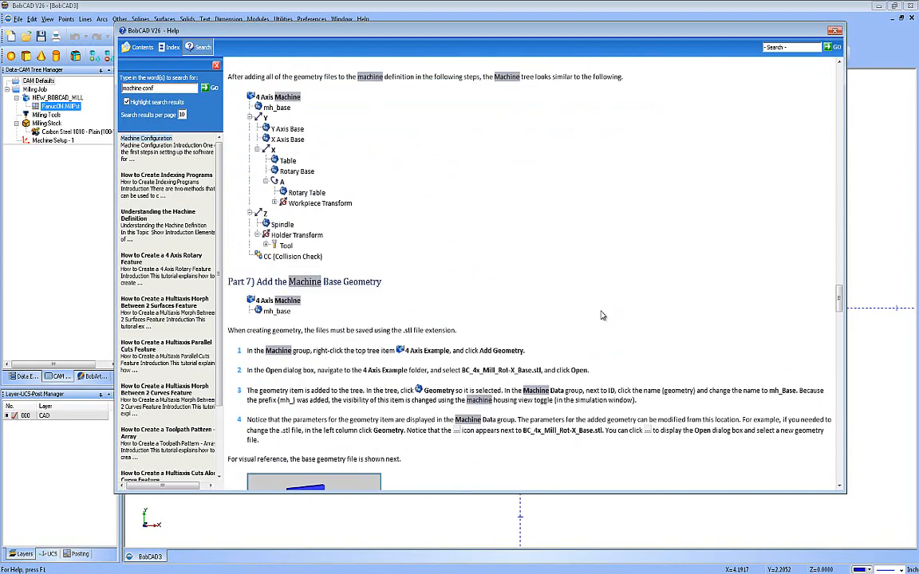
{"action": "scroll", "scroll_direction": "down", "scroll_amount": 3}
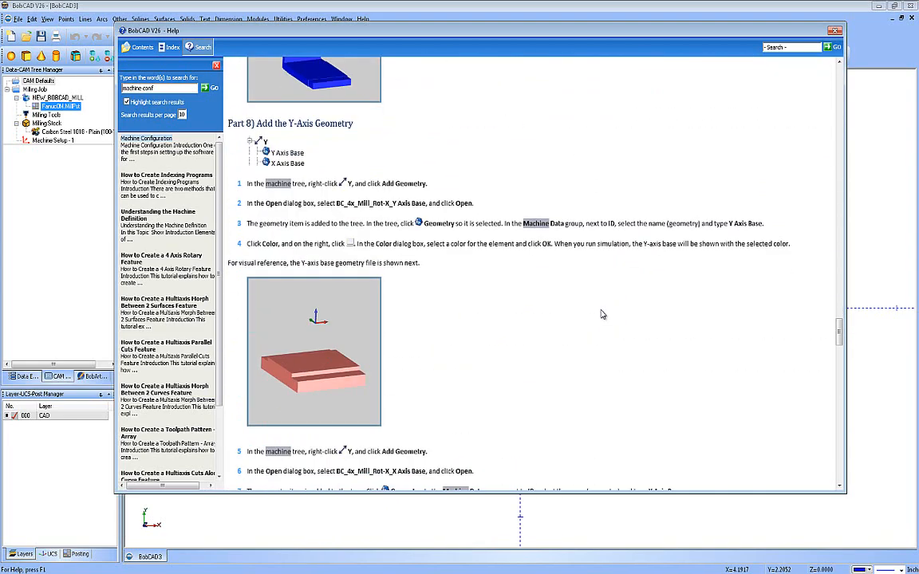
{"action": "scroll", "scroll_direction": "down", "scroll_amount": 3}
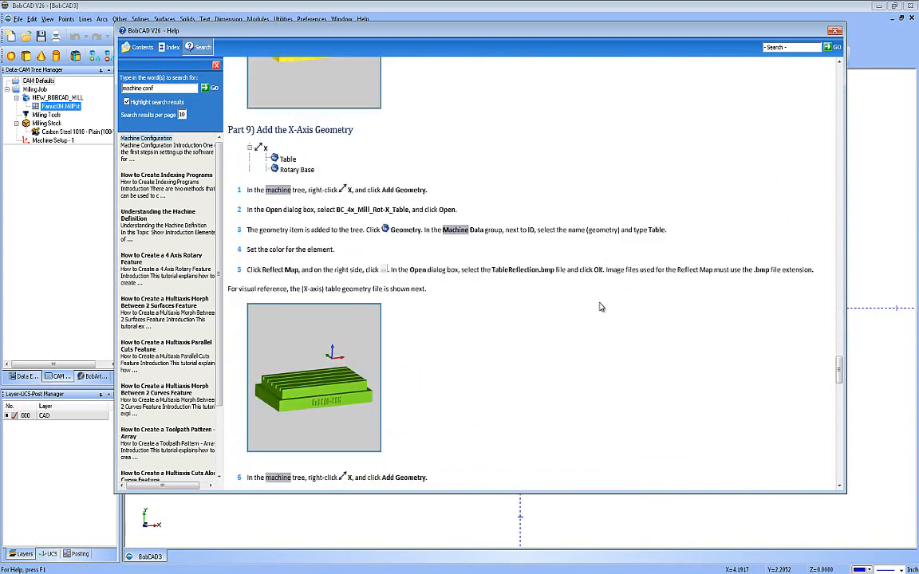
{"action": "scroll", "scroll_direction": "down", "scroll_amount": 3}
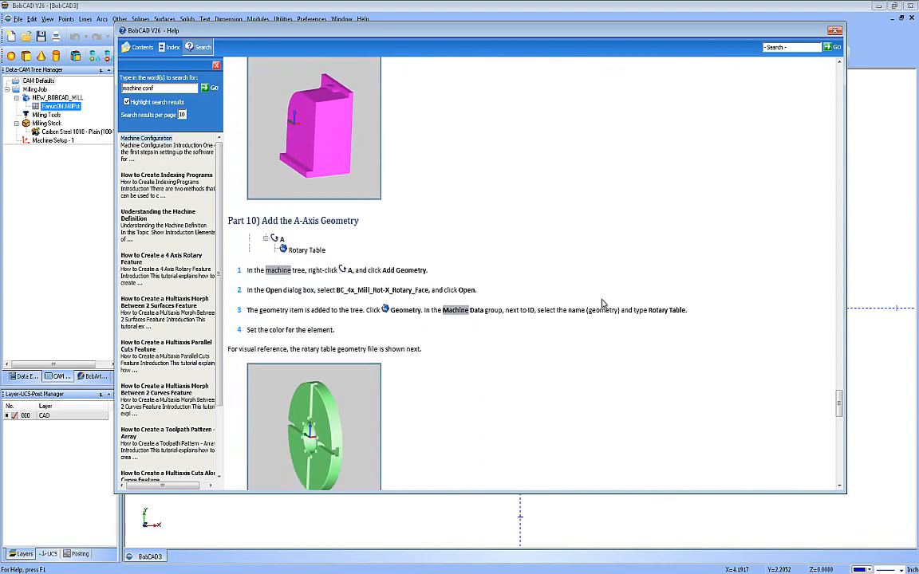
{"action": "scroll", "scroll_direction": "down", "scroll_amount": 3}
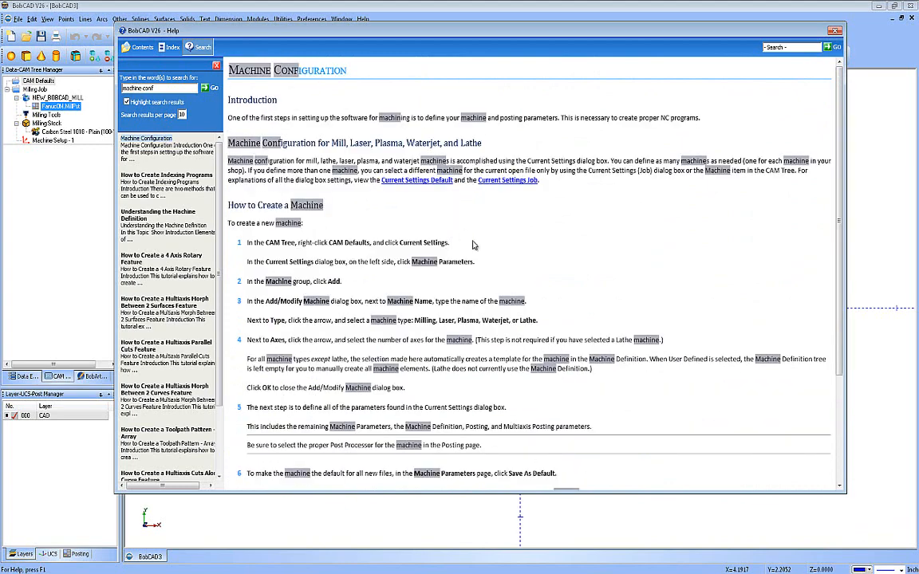
- Read the Understanding the Machine Definition topic down to the 3-axis machine tree example
{"action": "scroll", "scroll_direction": "down", "scroll_amount": 3}
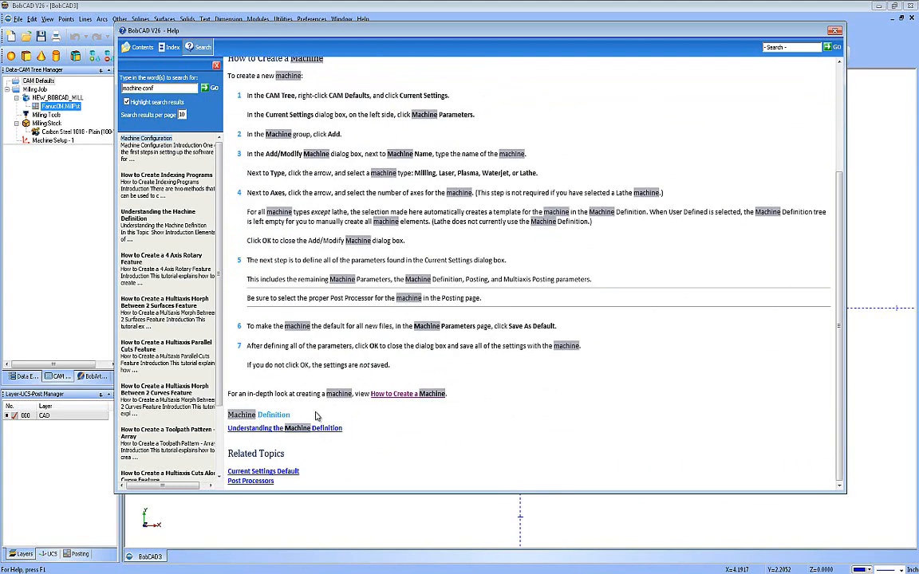
{"action": "left_click", "coordinate": [284, 428]}
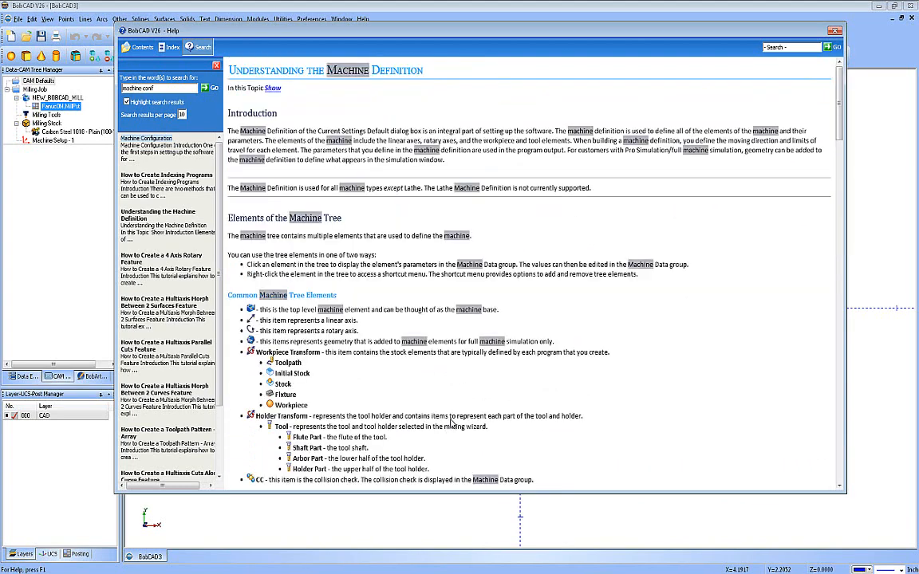
{"action": "scroll", "scroll_direction": "down", "scroll_amount": 3}
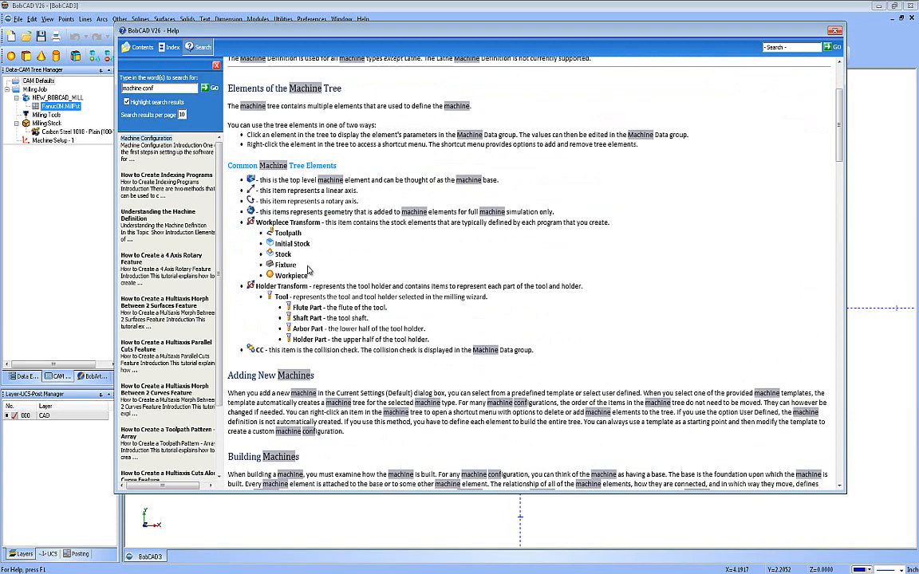
{"action": "mouse_move", "coordinate": [457, 321]}
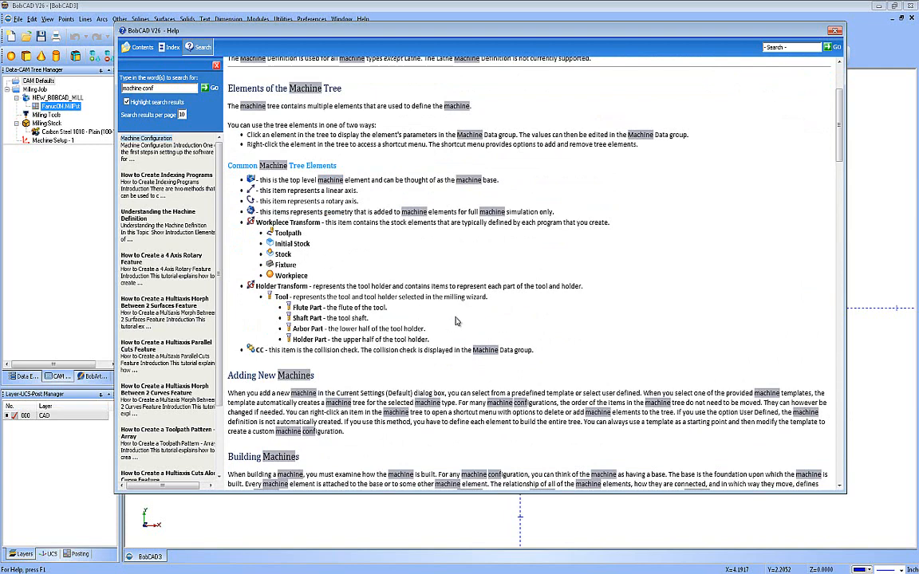
{"action": "scroll", "scroll_direction": "down", "scroll_amount": 3}
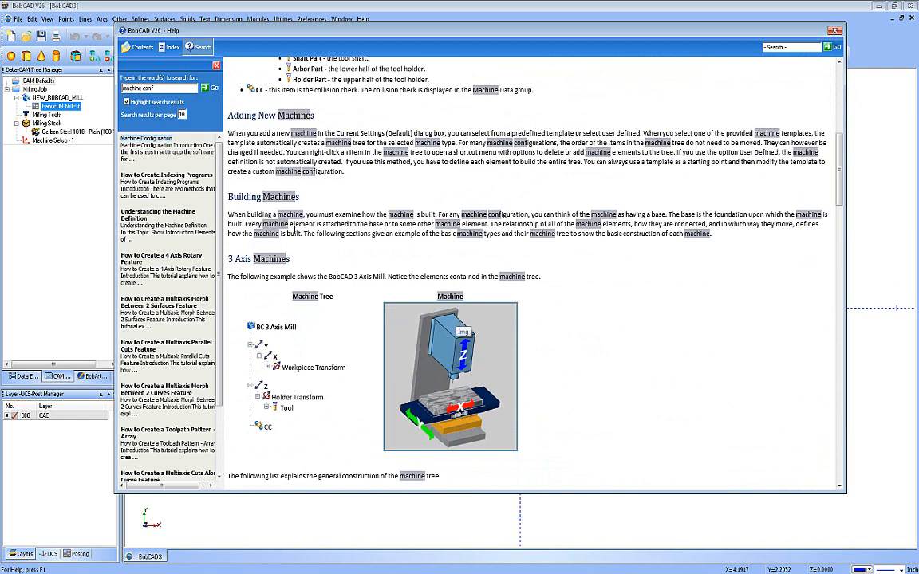